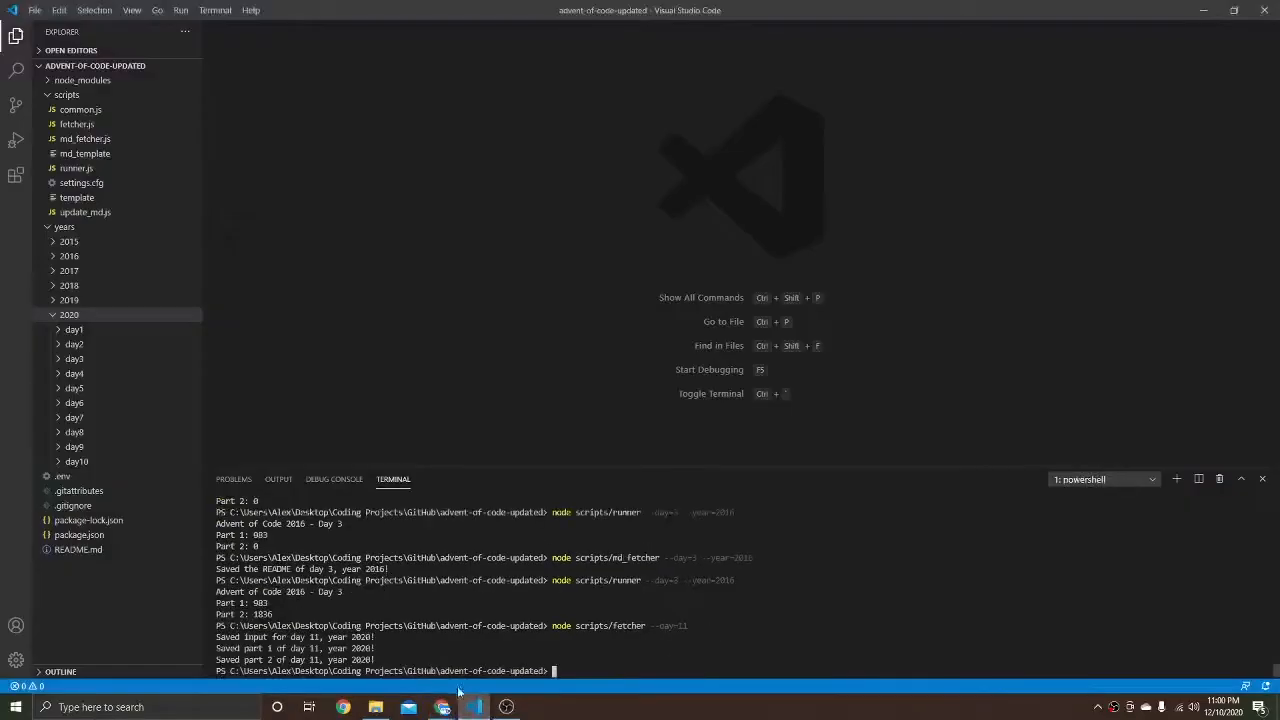
Step: Bring up the Day 11 Seating System page in Chrome and scroll through its rules
left_click(77, 476)
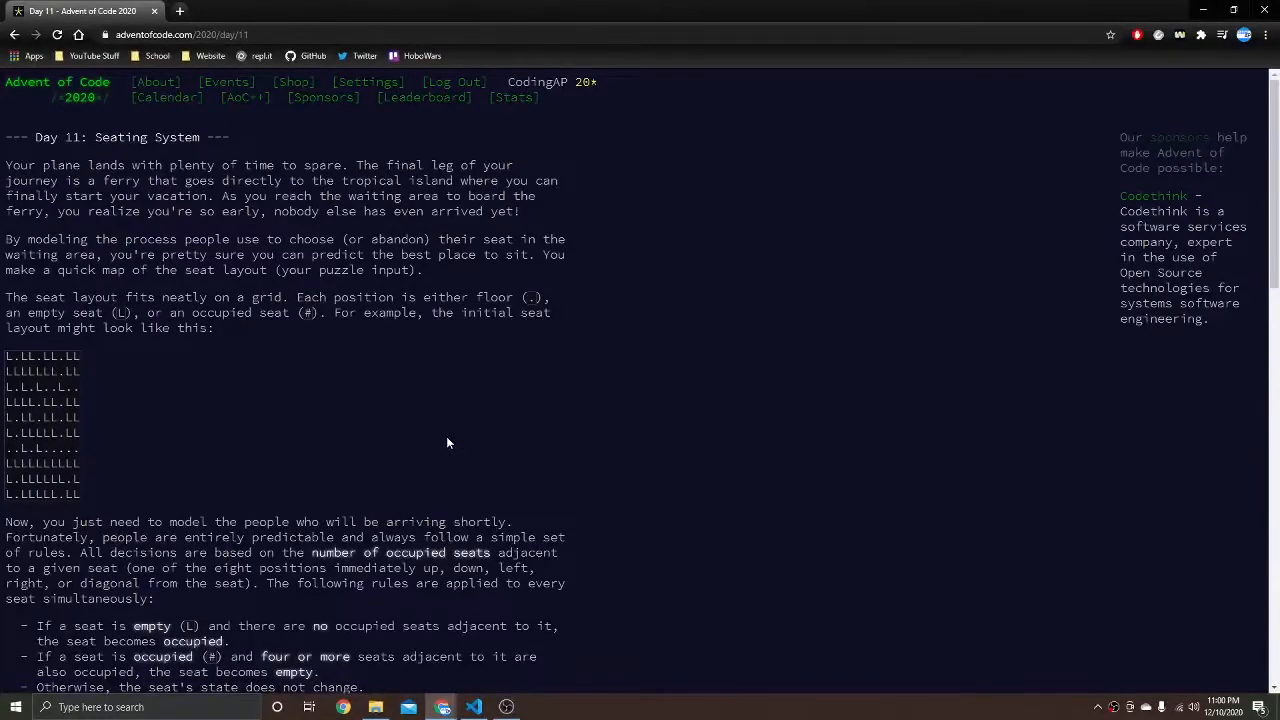
mouse_move(98, 405)
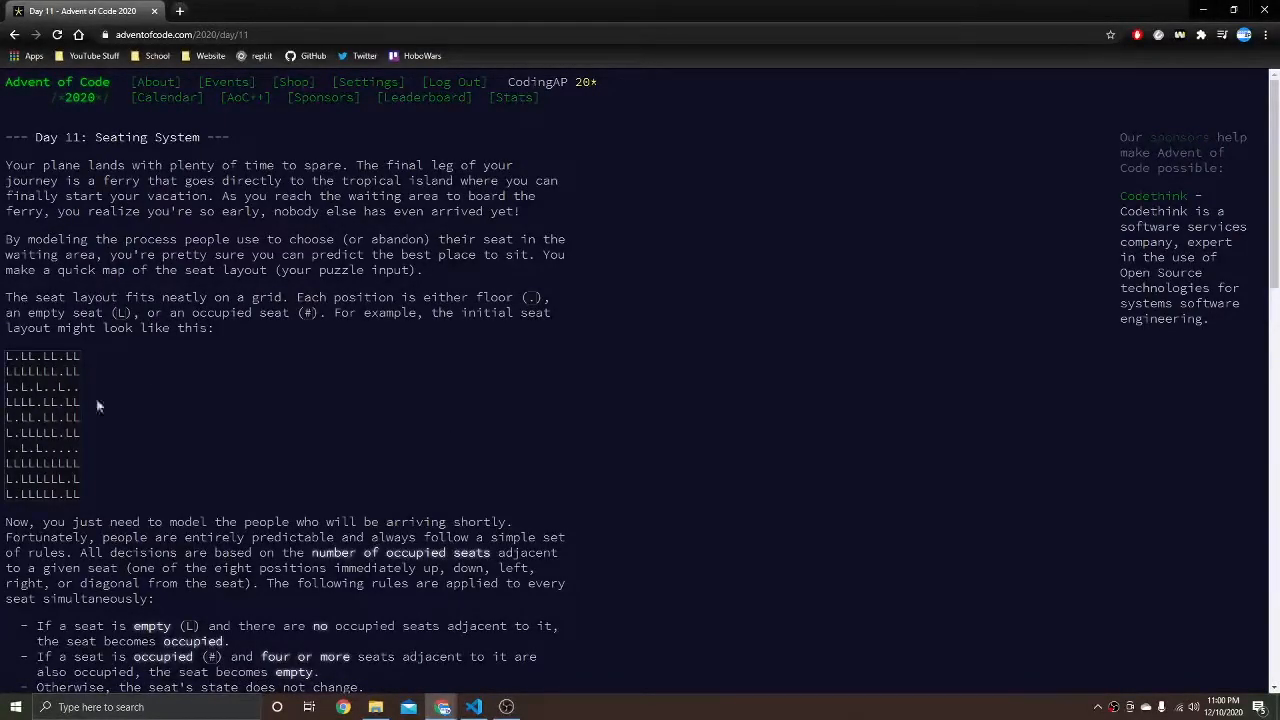
scroll("down", 3)
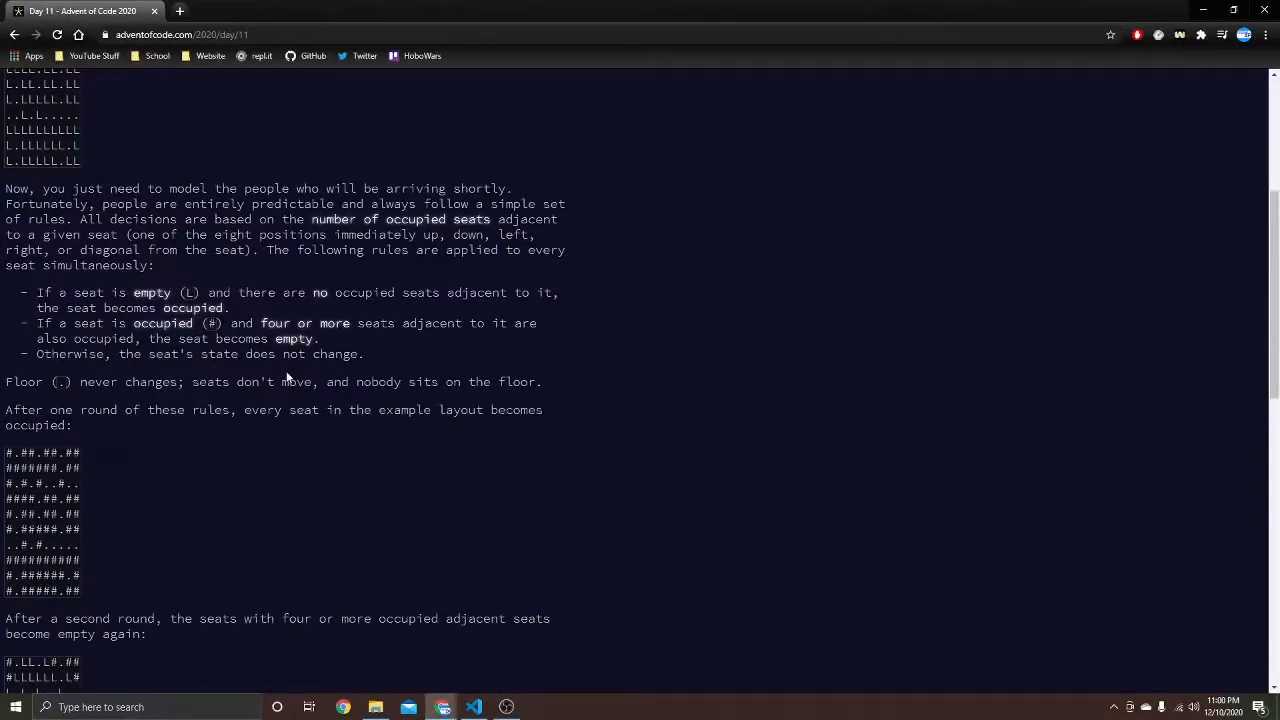
scroll("down", 3)
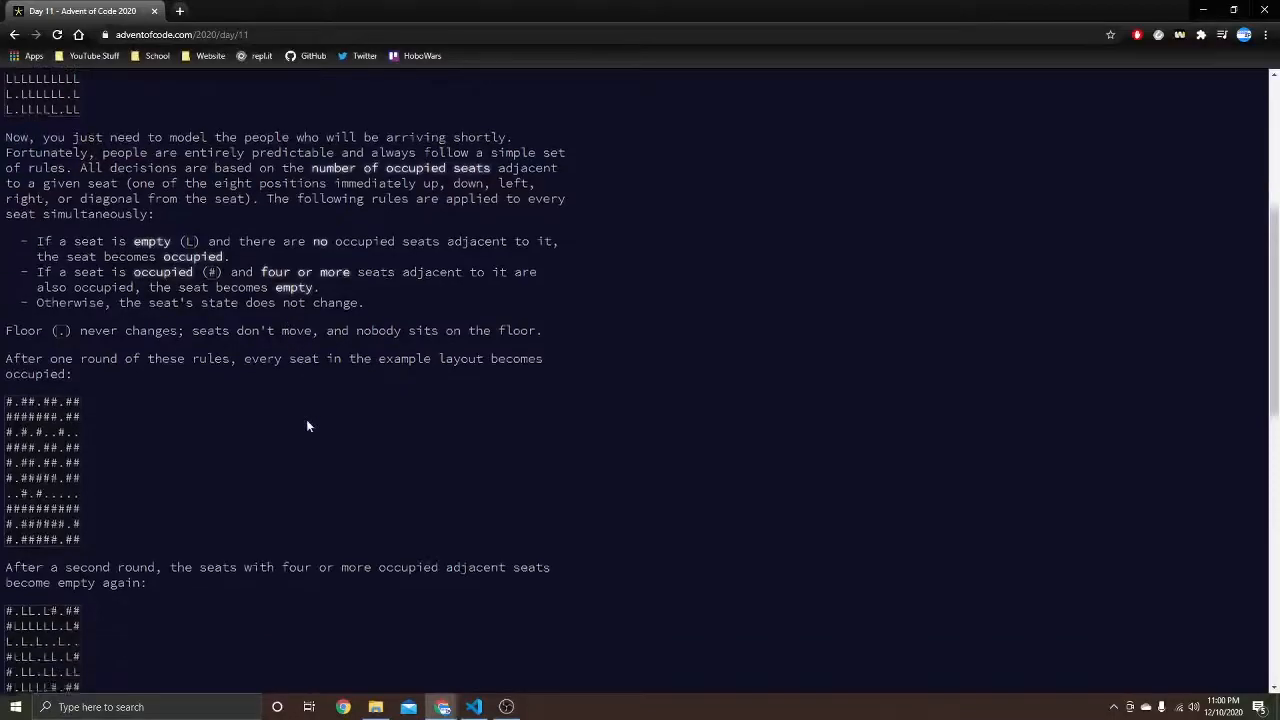
scroll("down", 3)
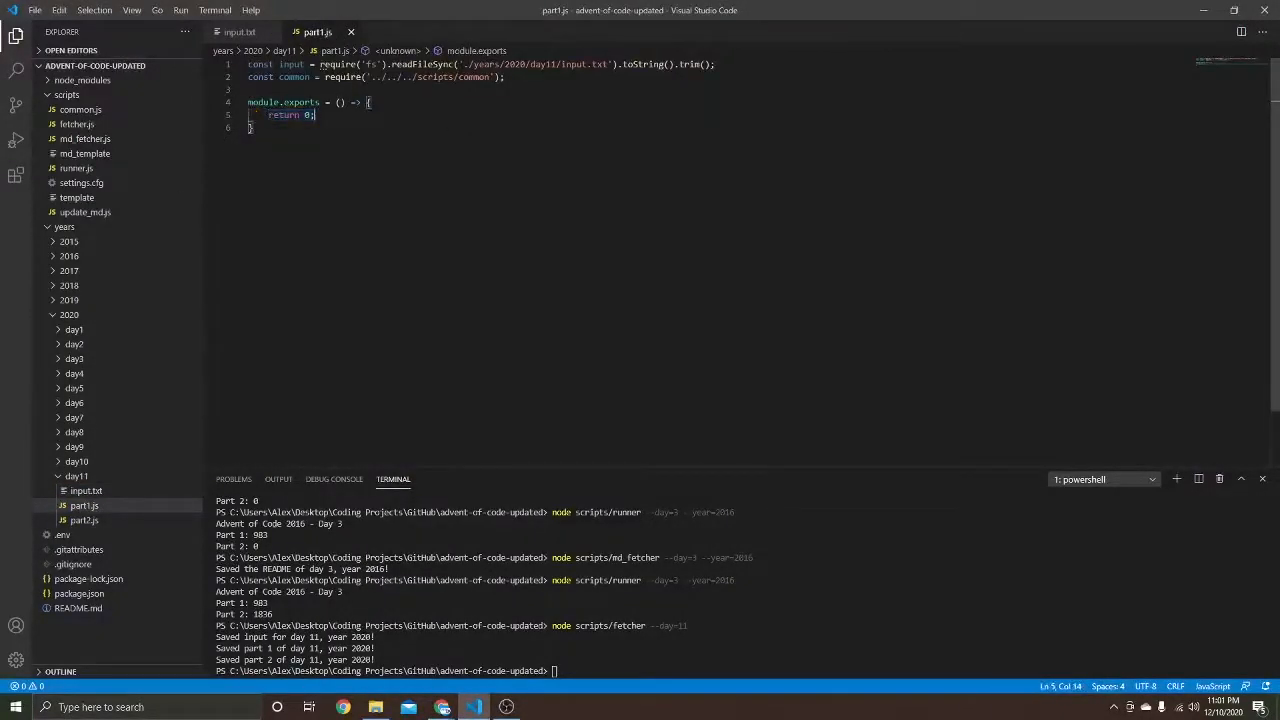
Step: Build the grid with common.create2DArray, mapping 'L' seats to false and floor to null
type("let grid = common.create2DArray();")
type("let seats = input.split('")
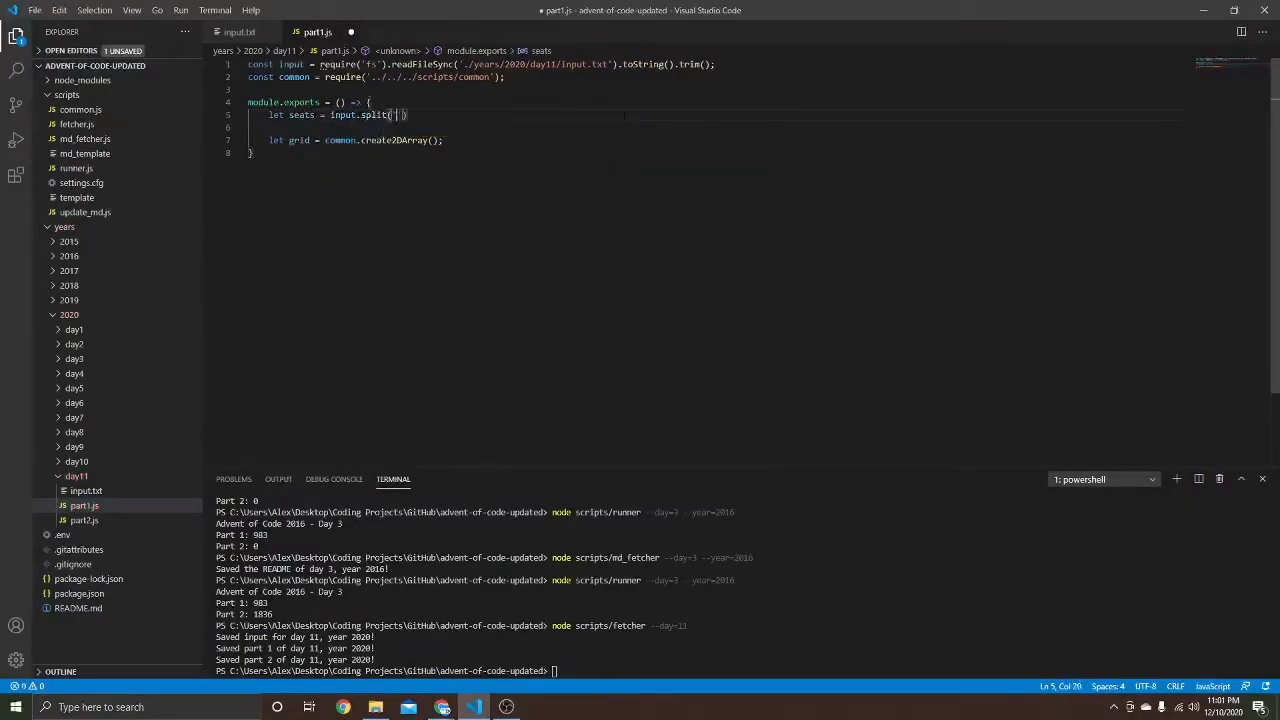
type("seats[0].length, seats.length, () => {")
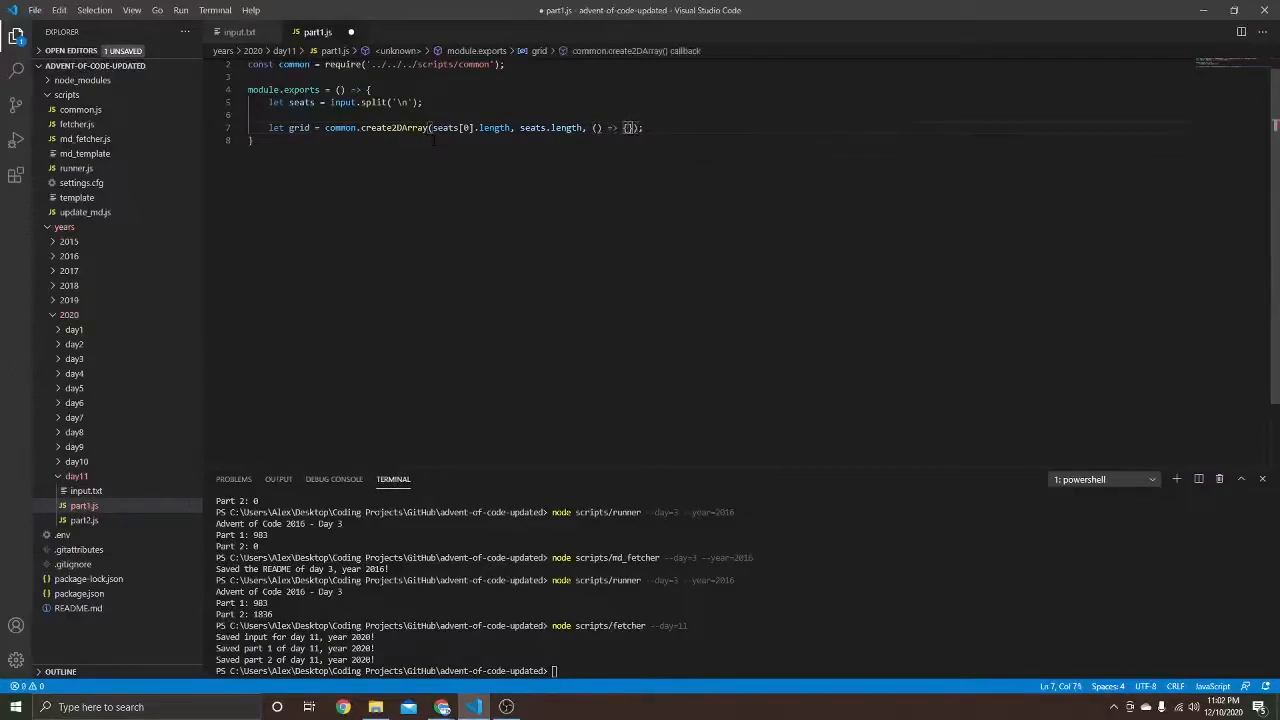
type("seats[")
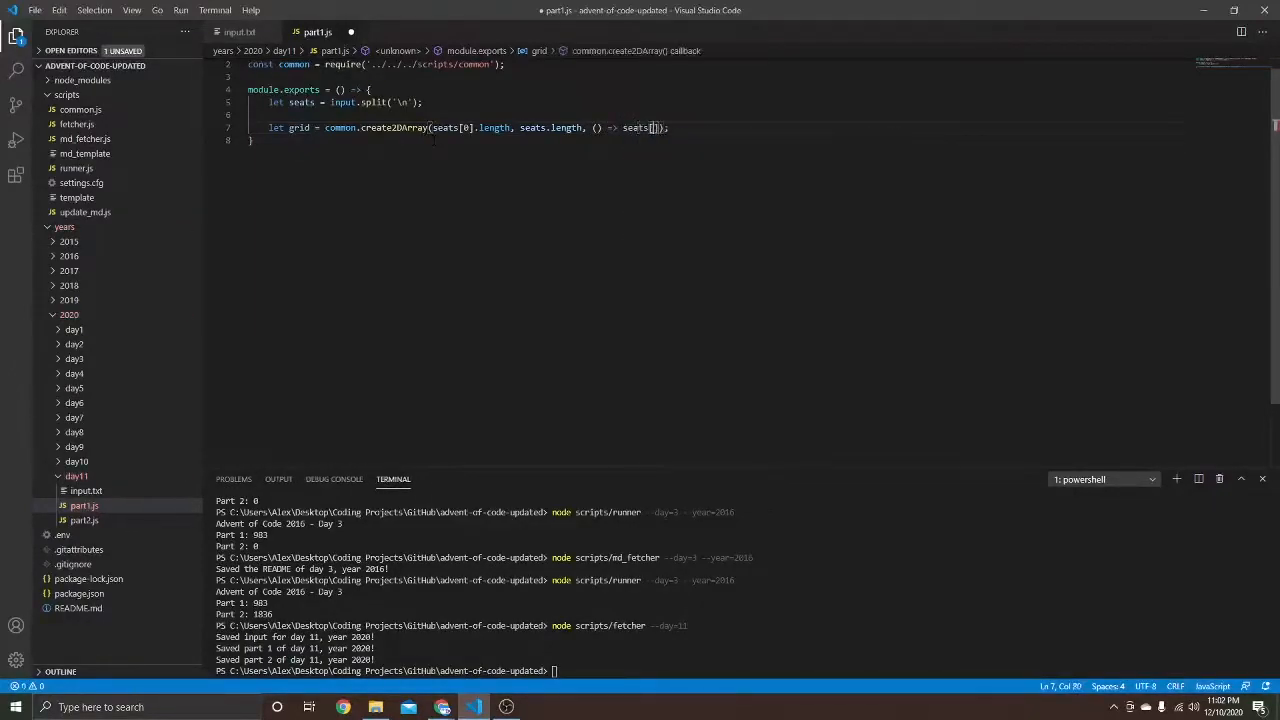
type("(x, y) => seats[y].charAt(x)")
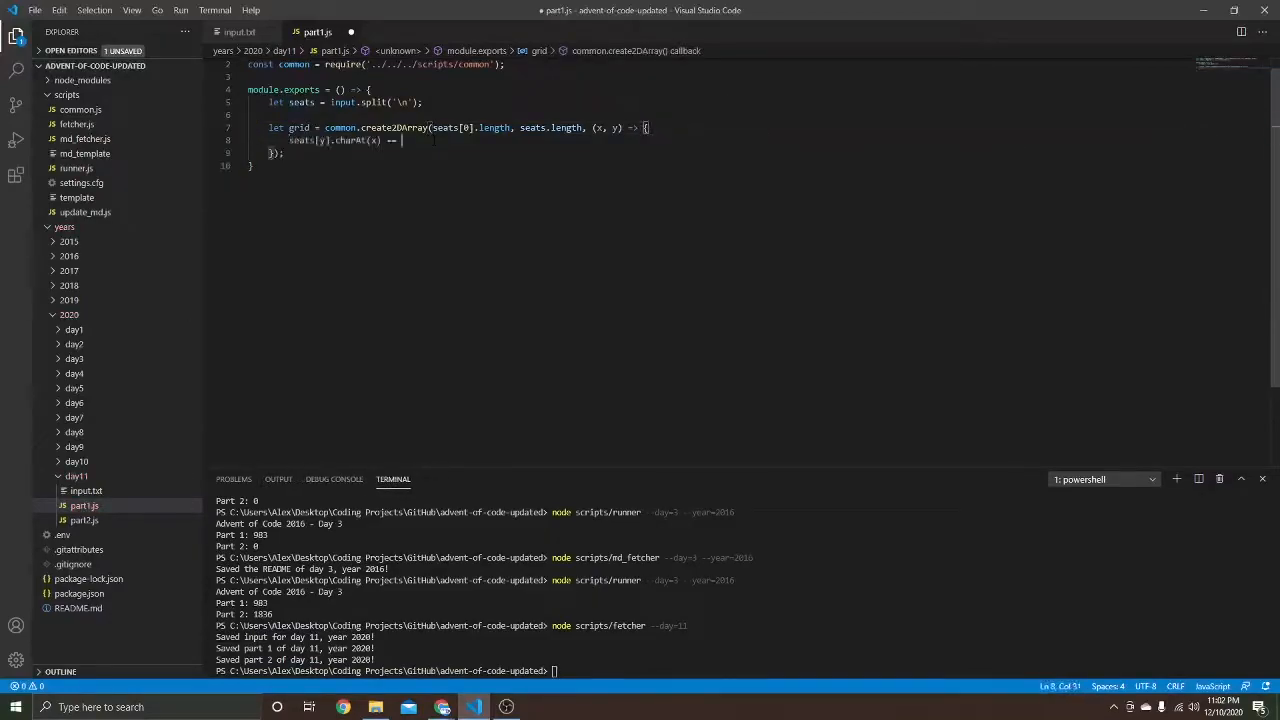
type("if (")
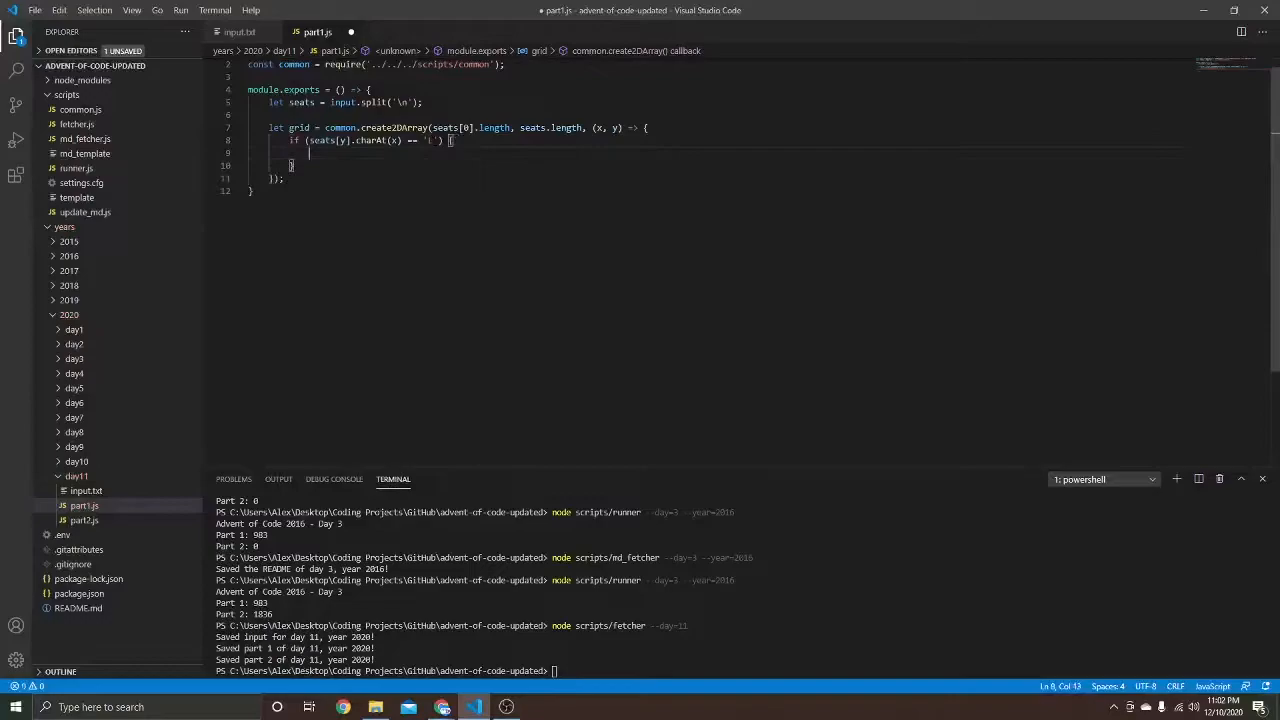
type("cons")
type("return false;")
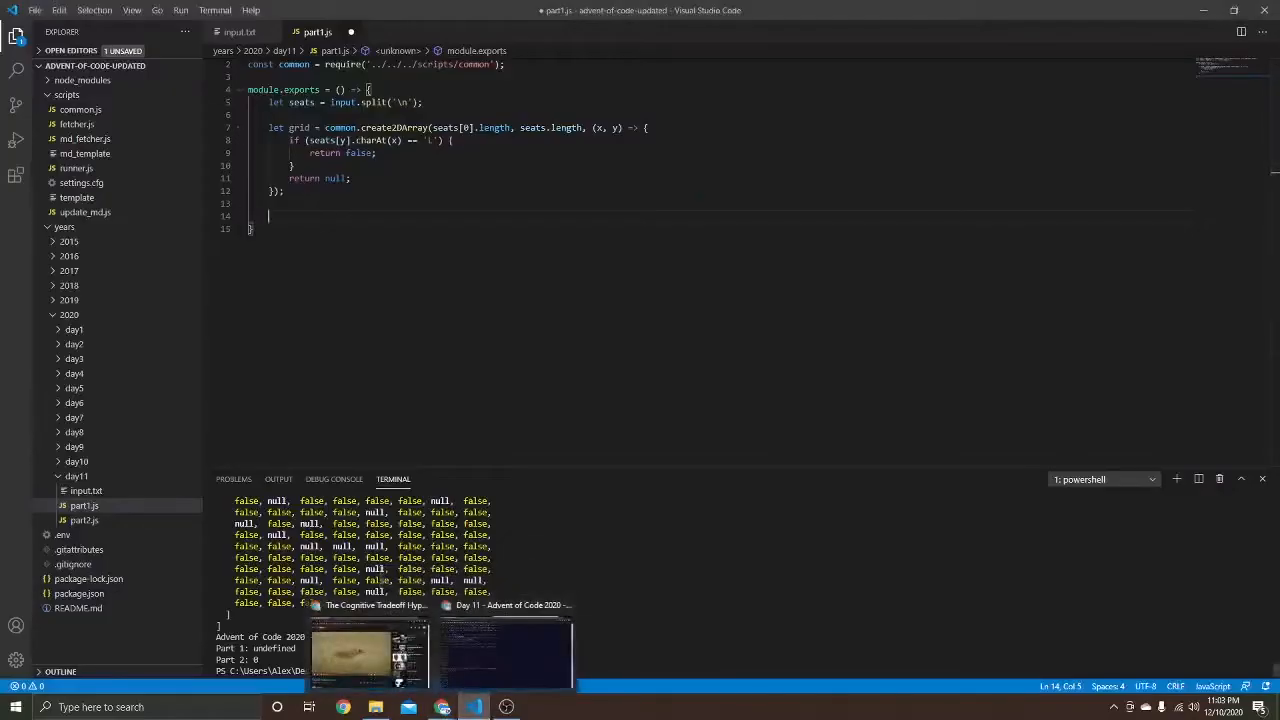
Step: Add previousGrid, a while(true) loop building newGrid, and forEach2DArray neighbour counting that skips floor
type("g")
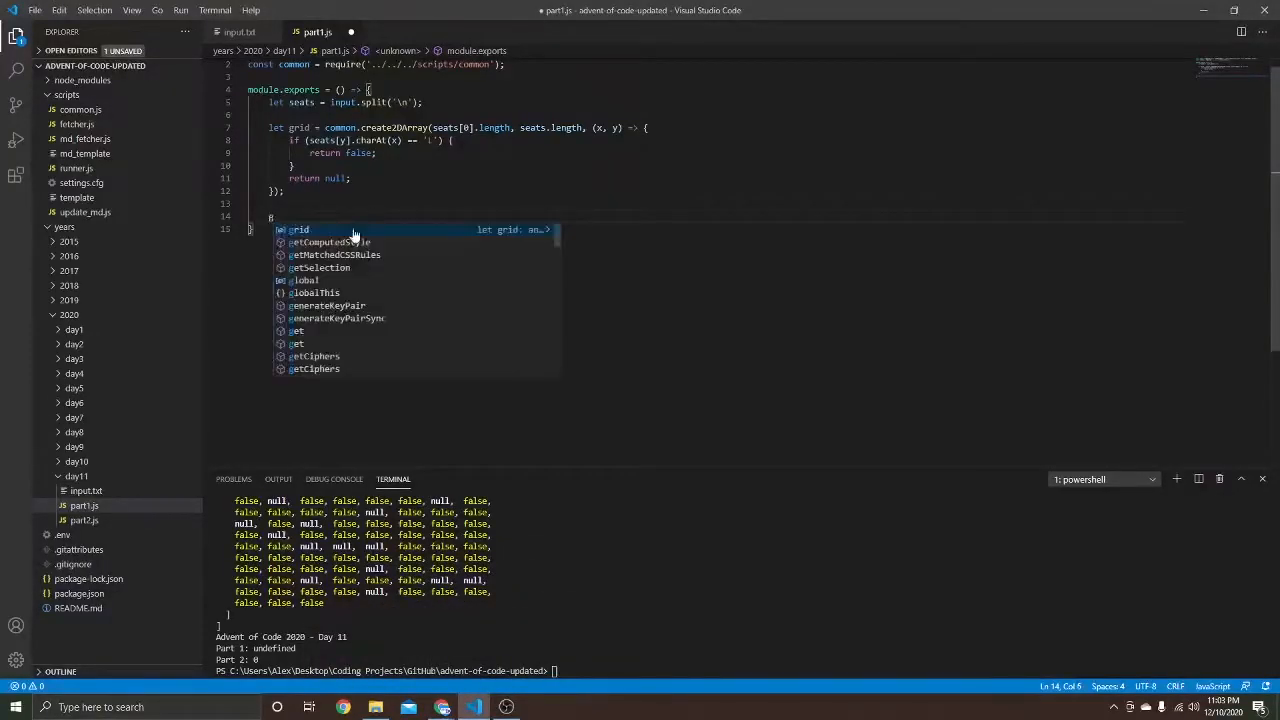
type("while (true) {")
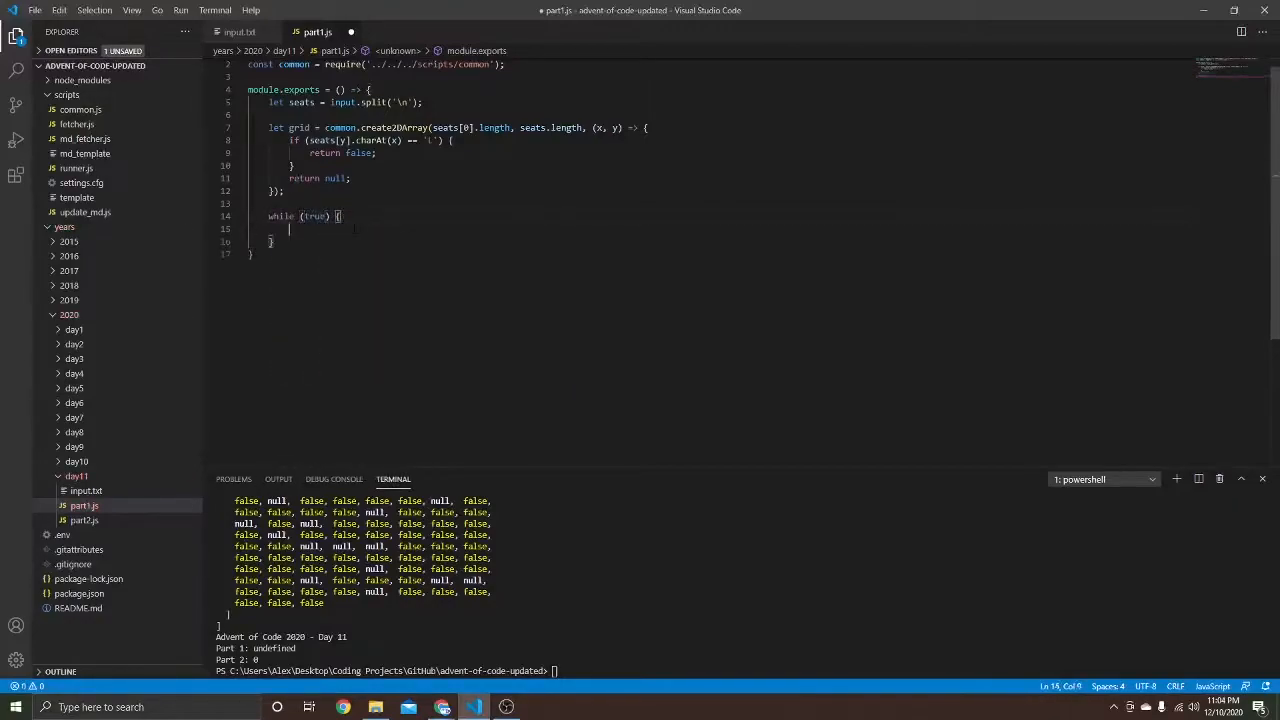
type("let previousGrid = null;")
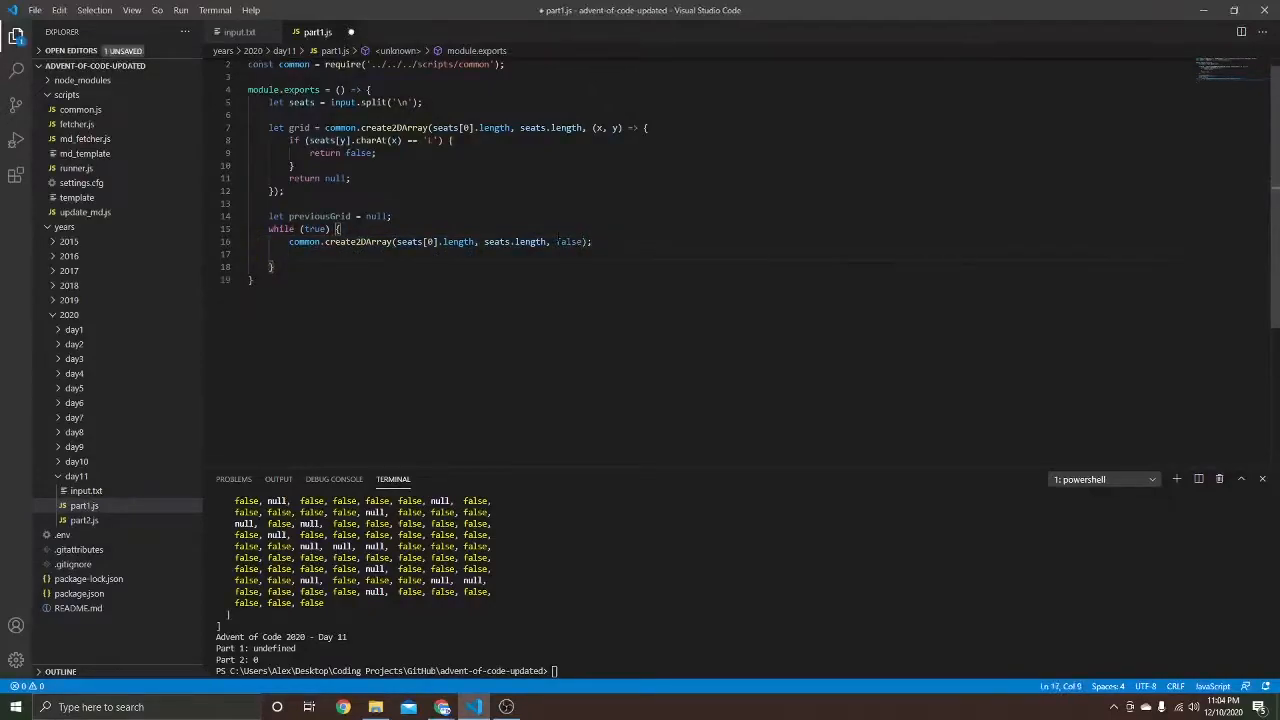
type("common.forEach2DArray")
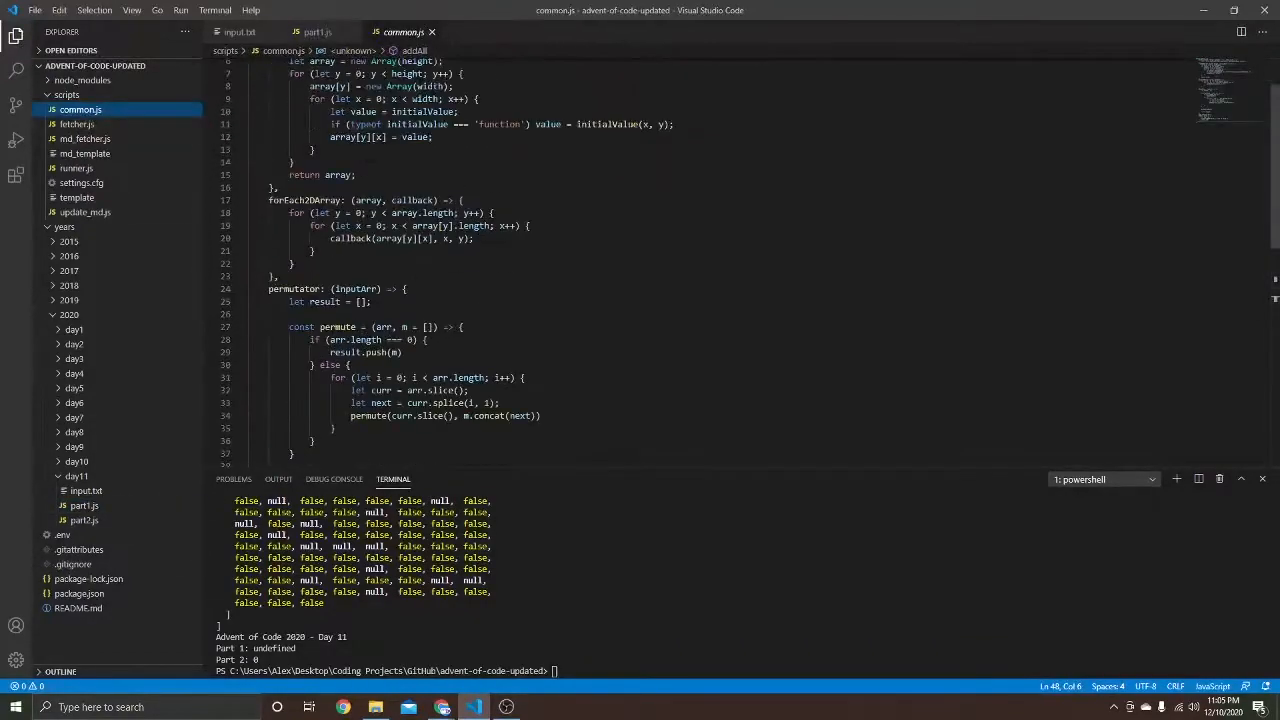
left_click(315, 31)
type("if (v")
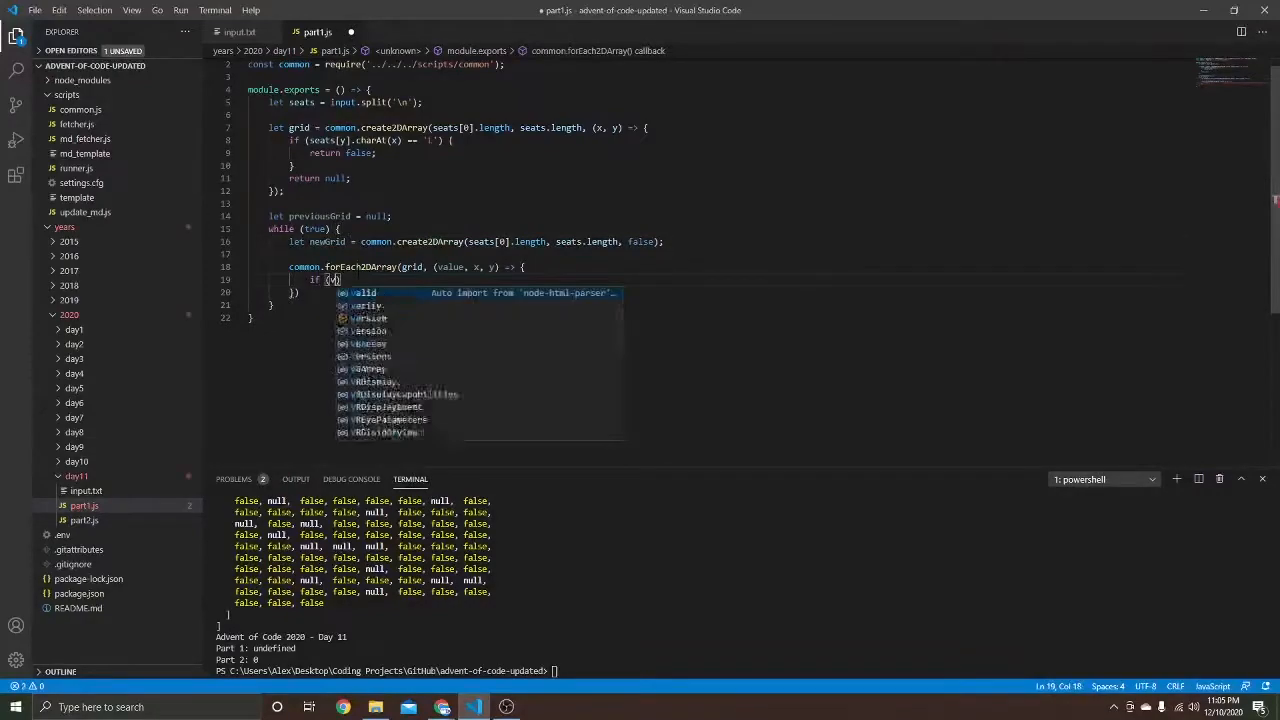
type("alue == null) newGrid[y][x] = null; return; }")
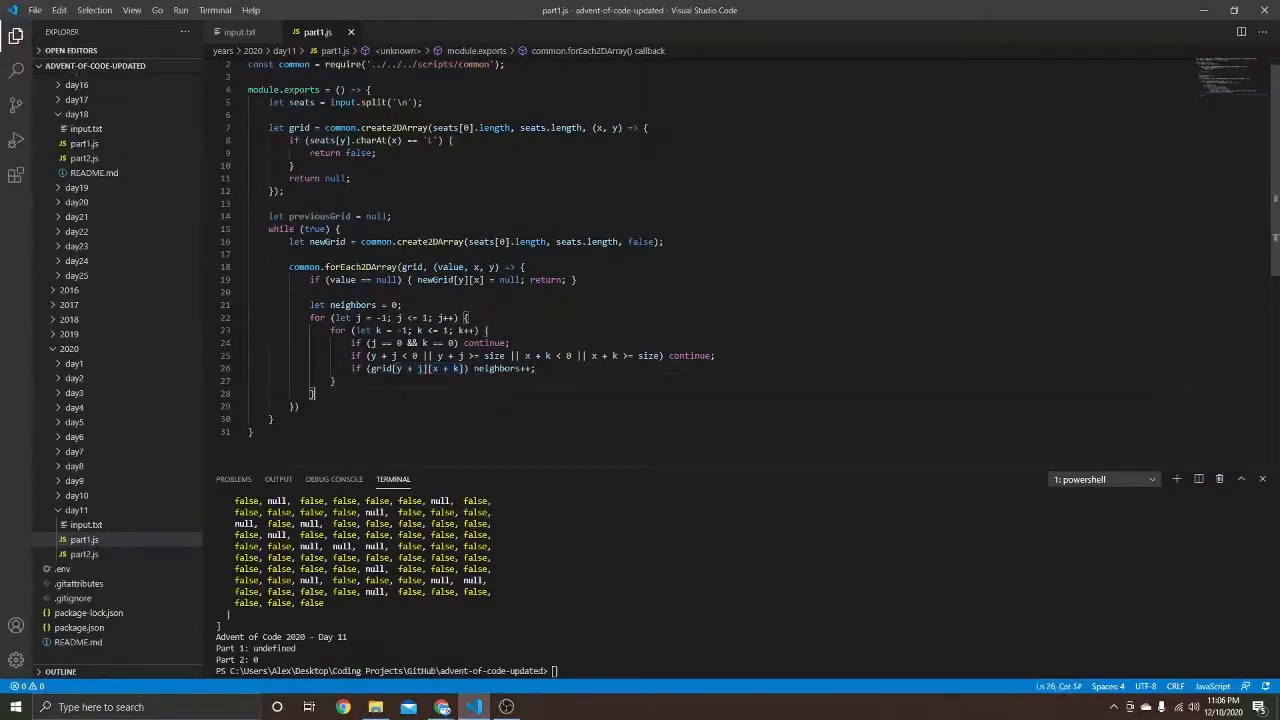
Step: Add the neighbors >= 4 and neighbors == 0 seat rules, the previousGrid check, and grid = newGrid
type("if (neighbors >= 4)")
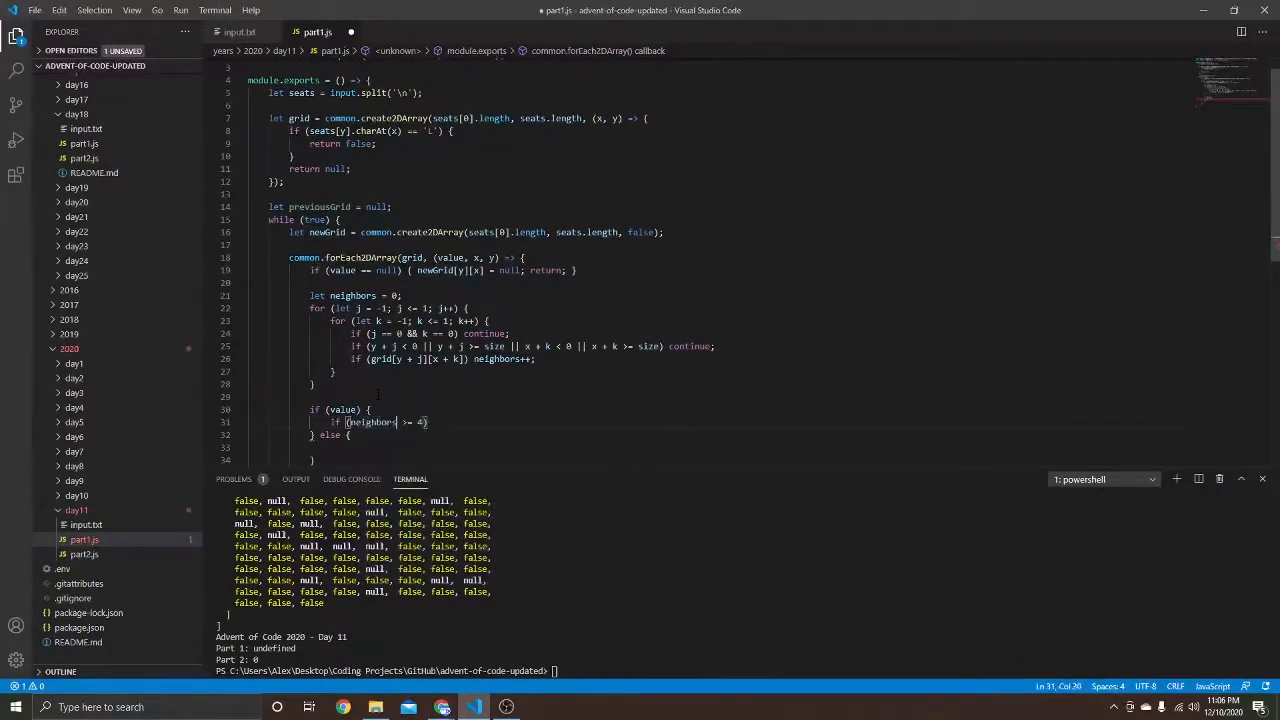
type("newGrid[y][x] = false;")
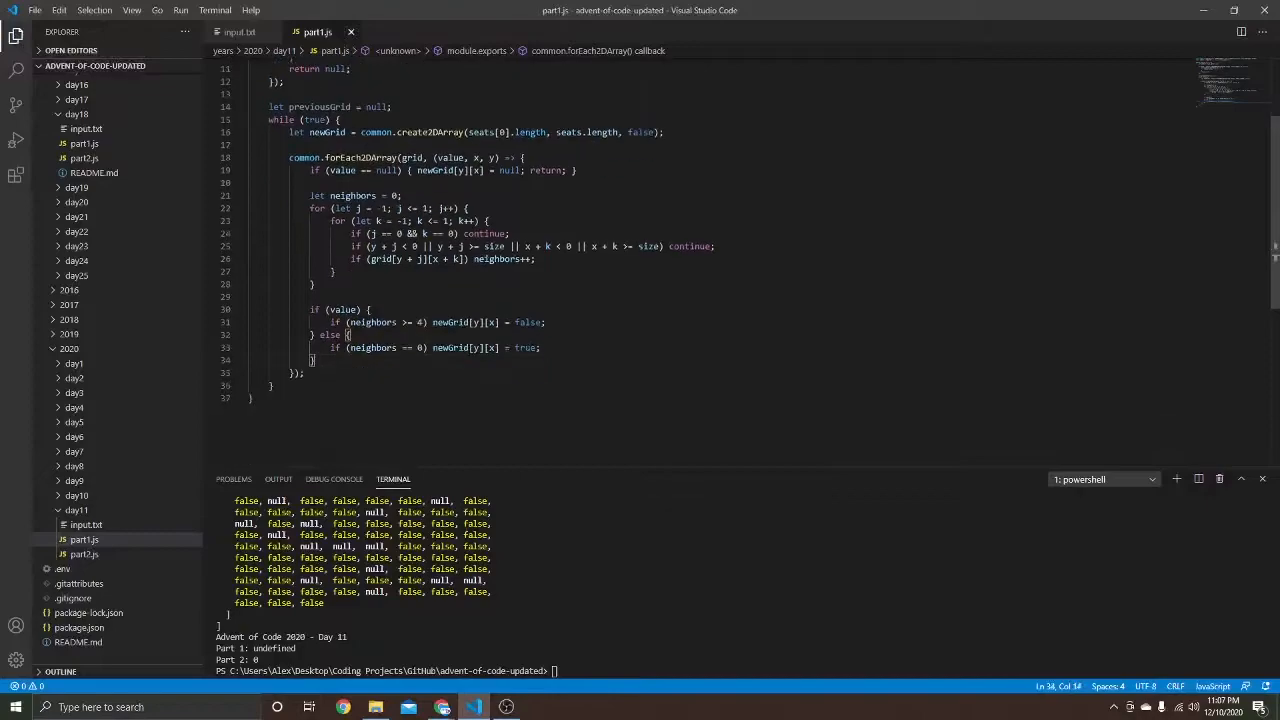
type("if (p")
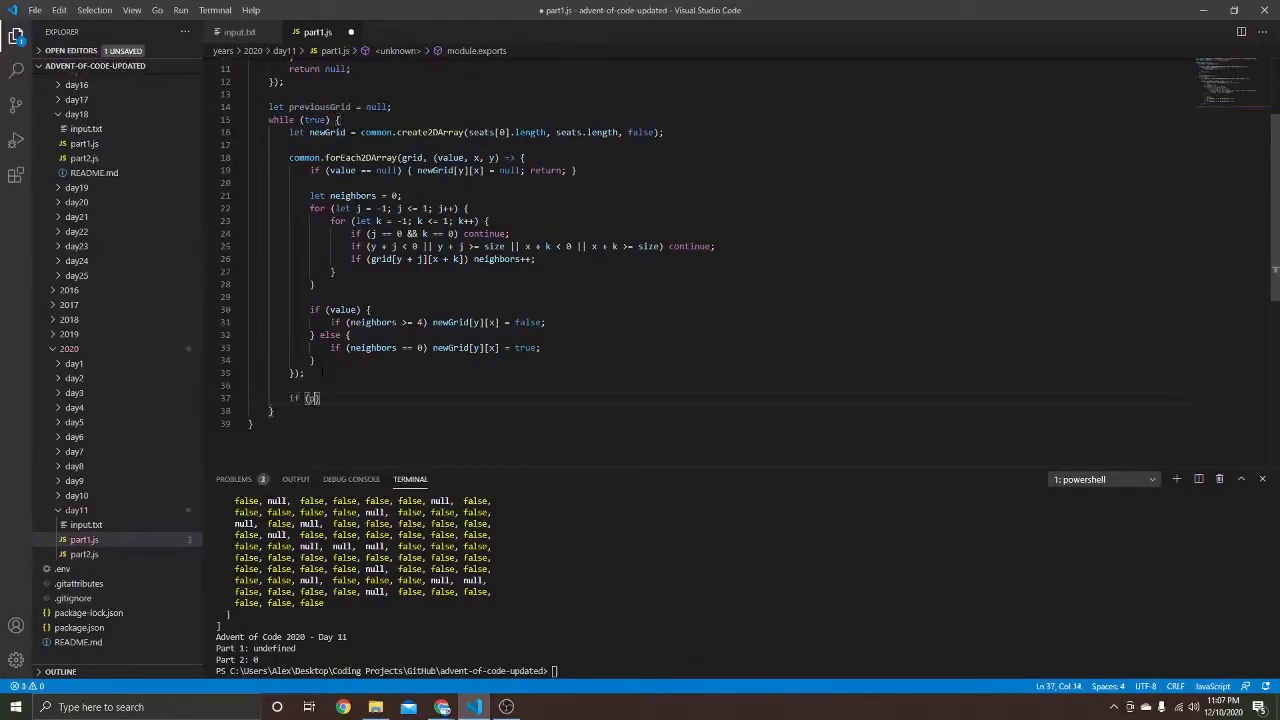
type("!previousGrid) previousGrid = newGrid;")
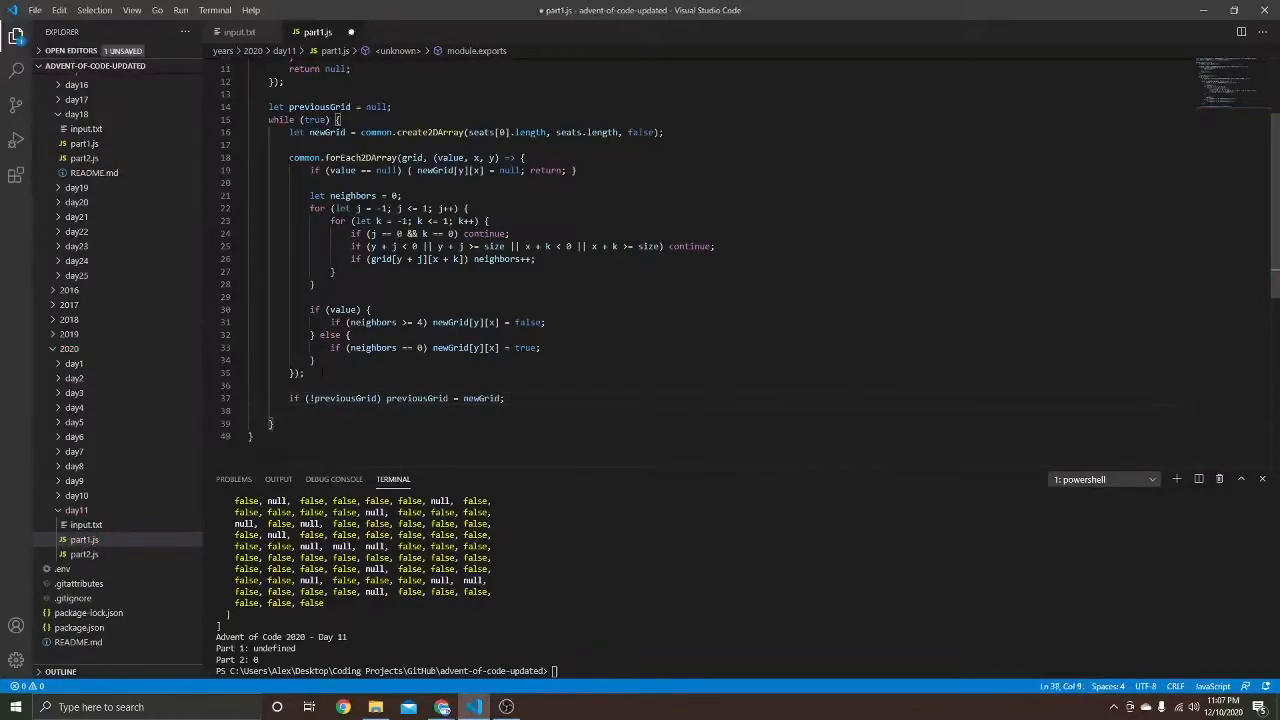
type("grid = newGrid;")
type("} else {")
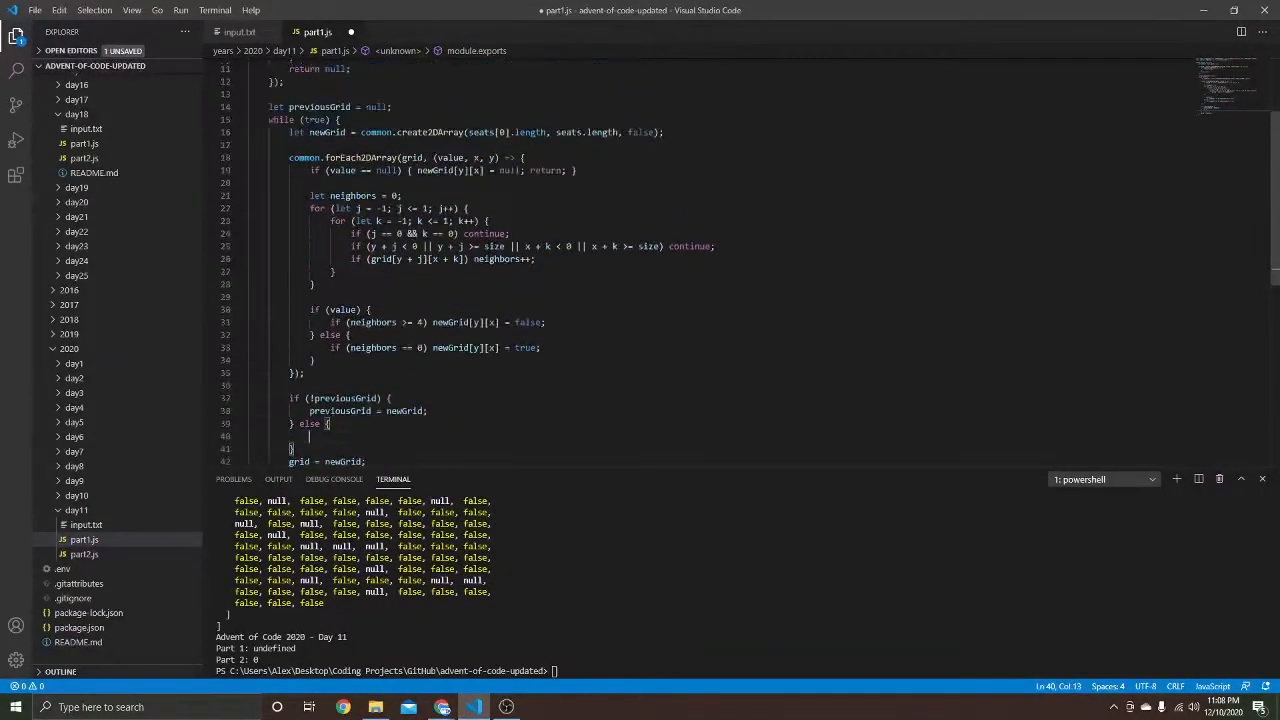
scroll("down", 3)
type("let size =")
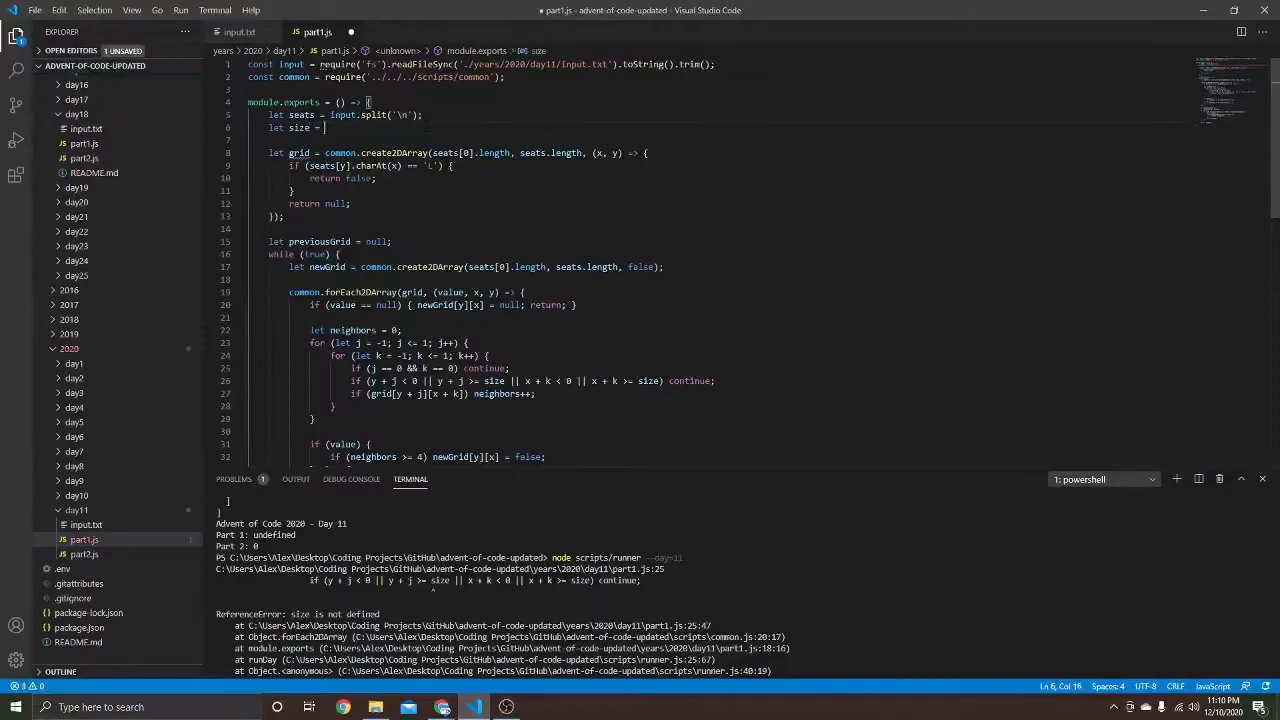
Step: Add a let size declaration under the seats line after the ReferenceError
left_click(238, 32)
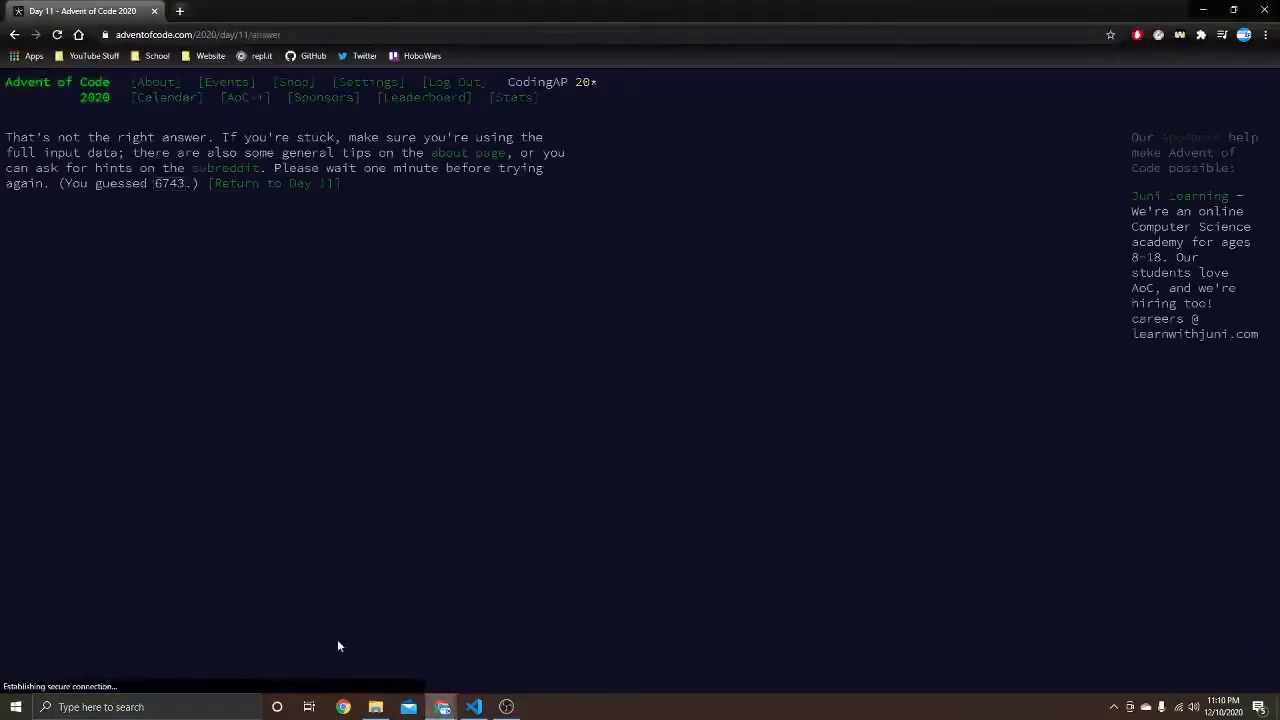
Step: Check the example rounds, log grid[0] in part1.js, and return to the puzzle page
left_click(473, 707)
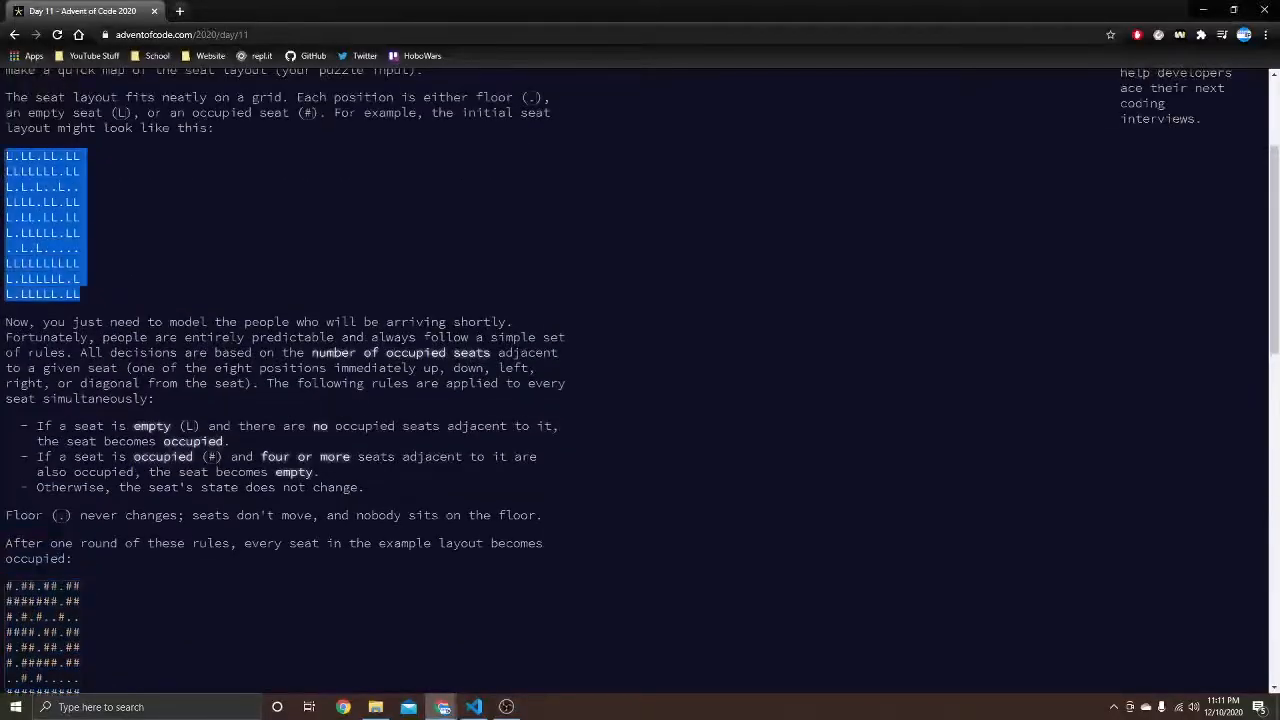
scroll("down", 3)
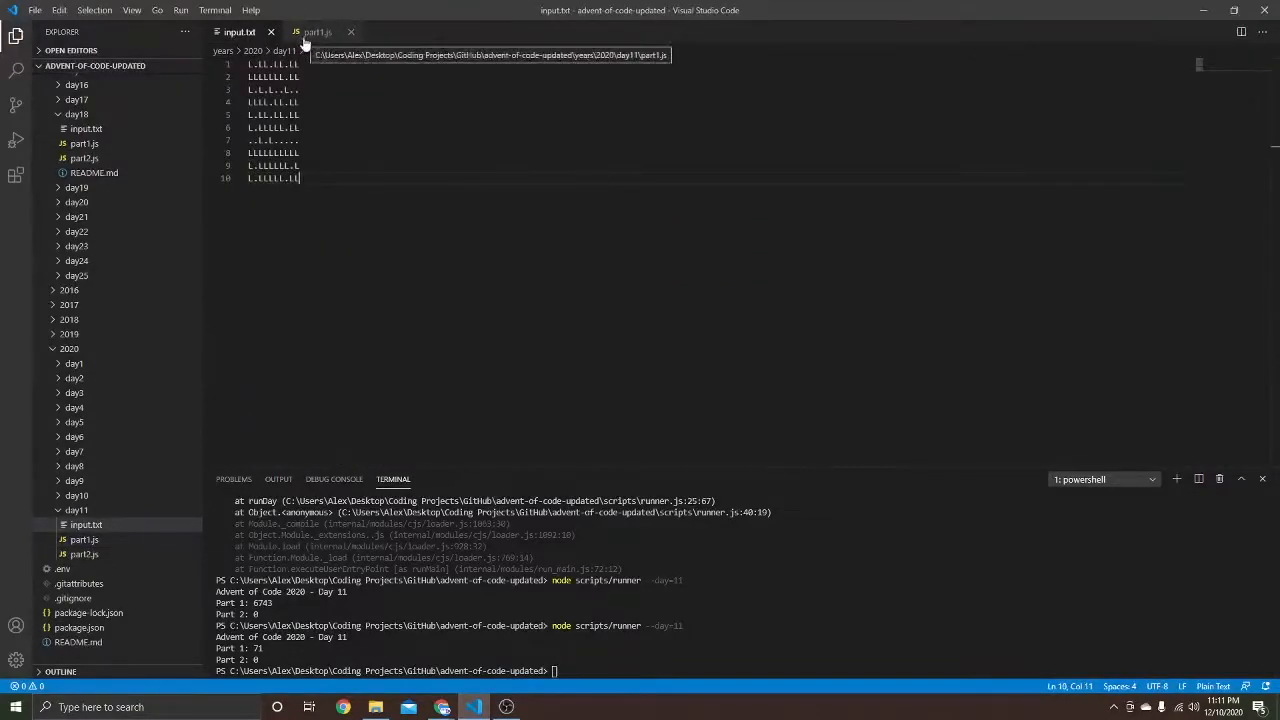
left_click(315, 31)
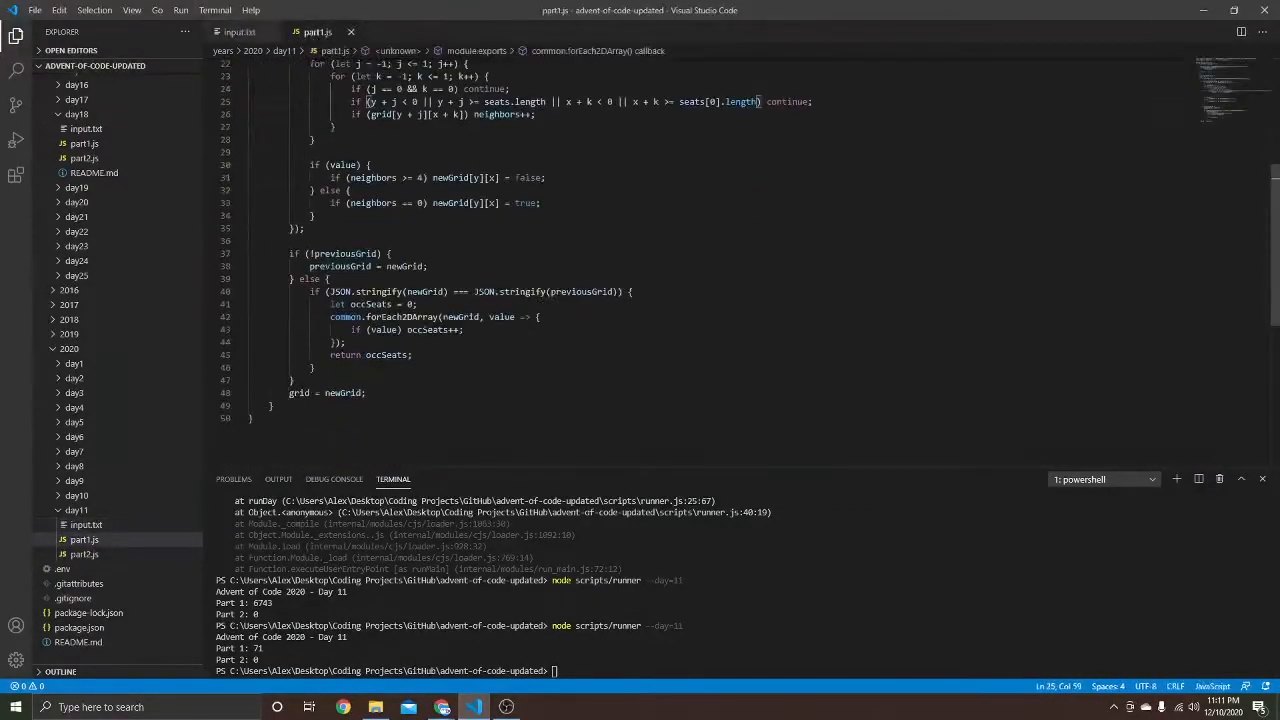
type("console.log(grid[0]);")
left_click(458, 671)
type("node scripts/runner --day=11")
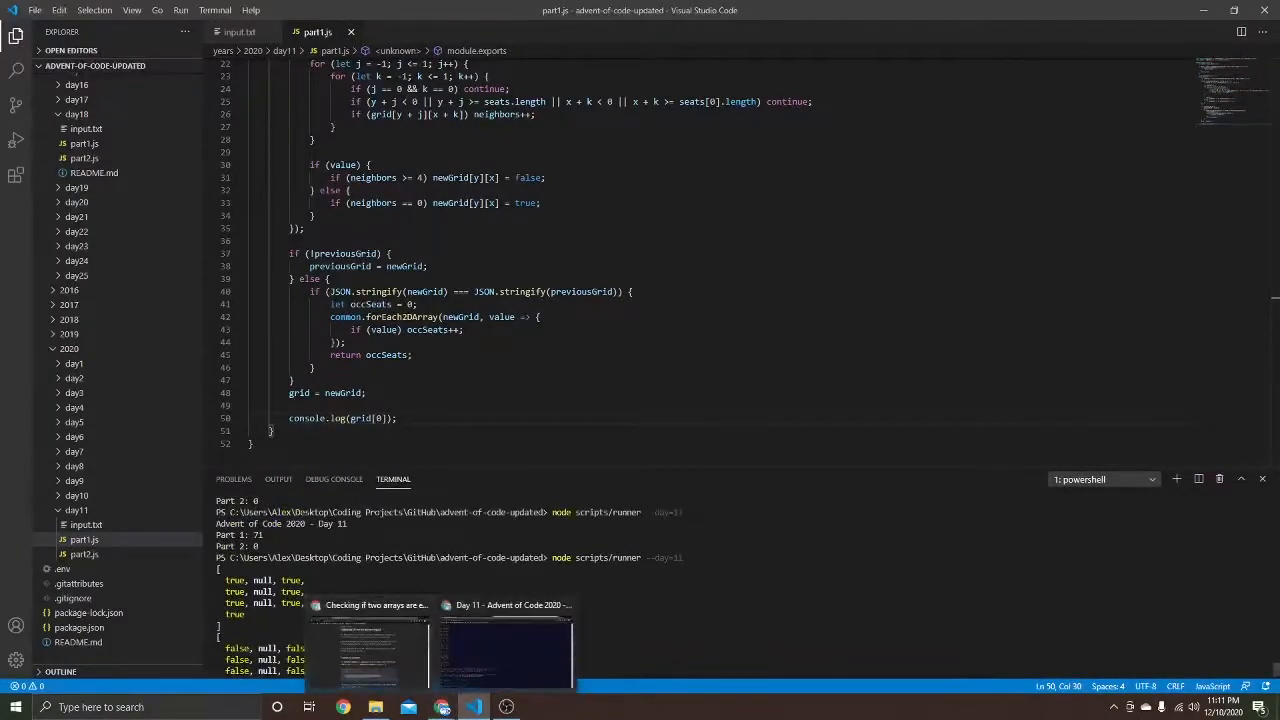
left_click(505, 655)
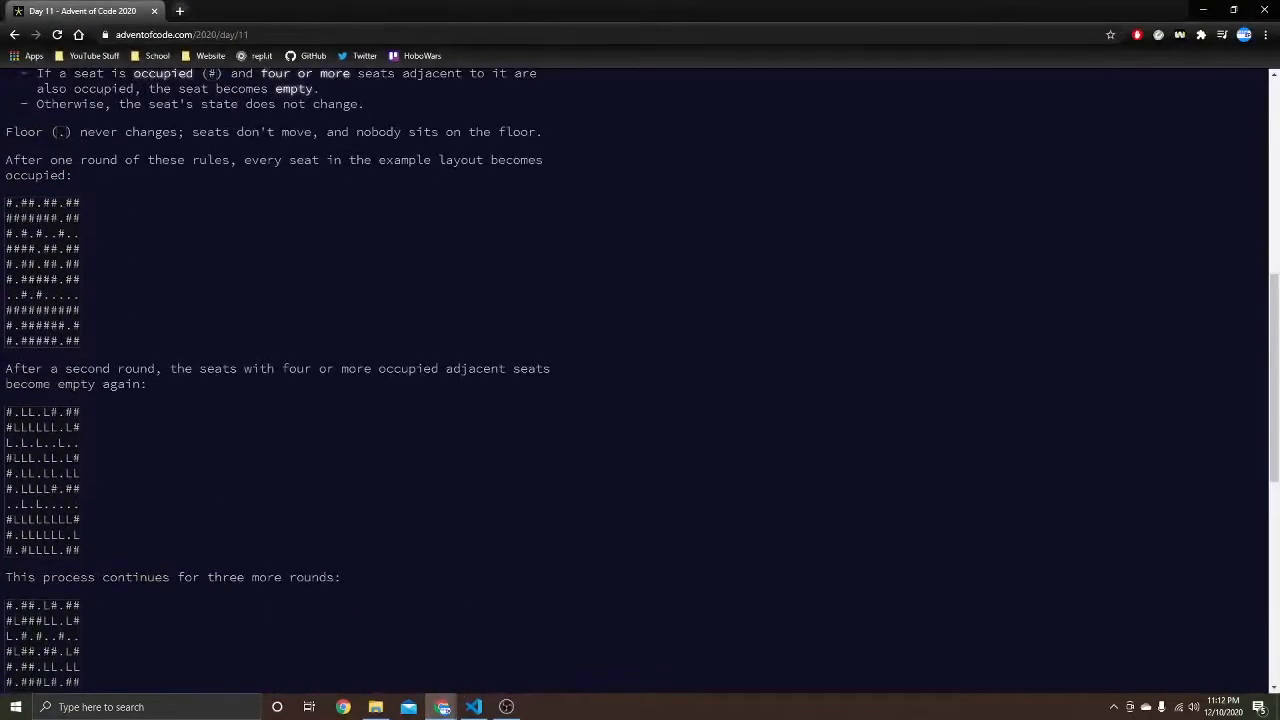
Step: Review the example's successive seating rounds, then return to part1.js in VS Code
left_click(473, 707)
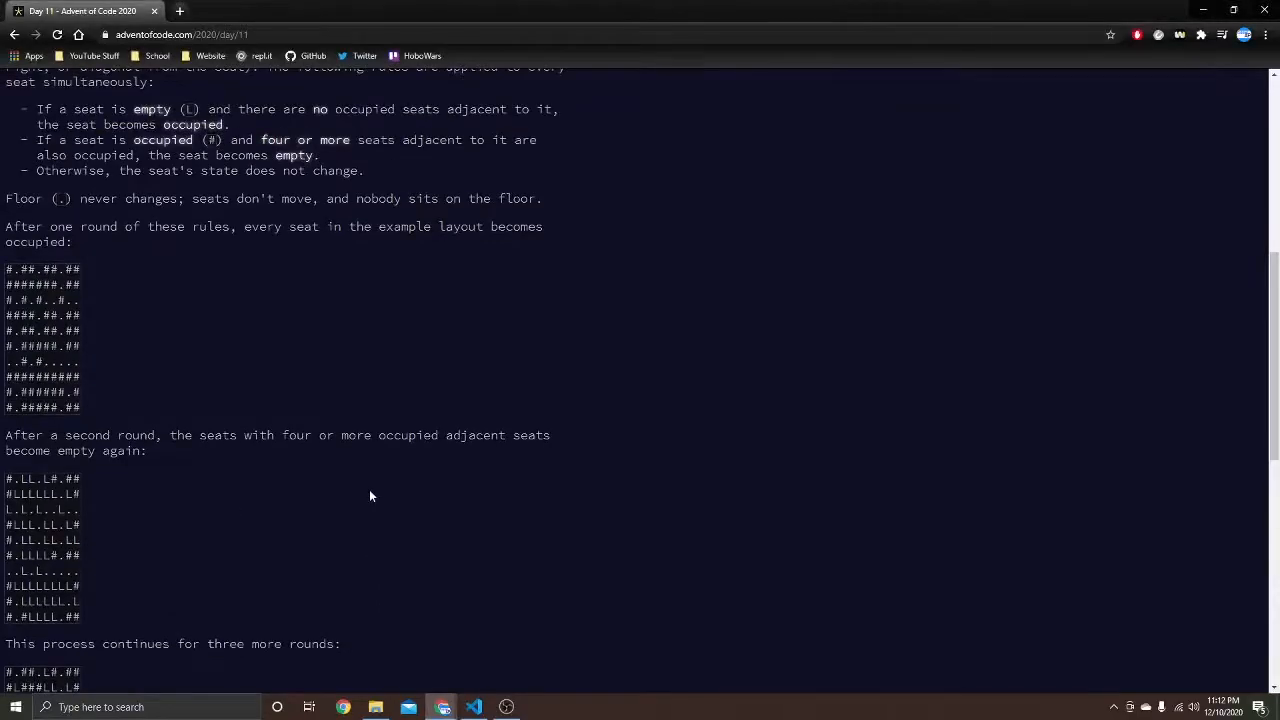
left_click(472, 707)
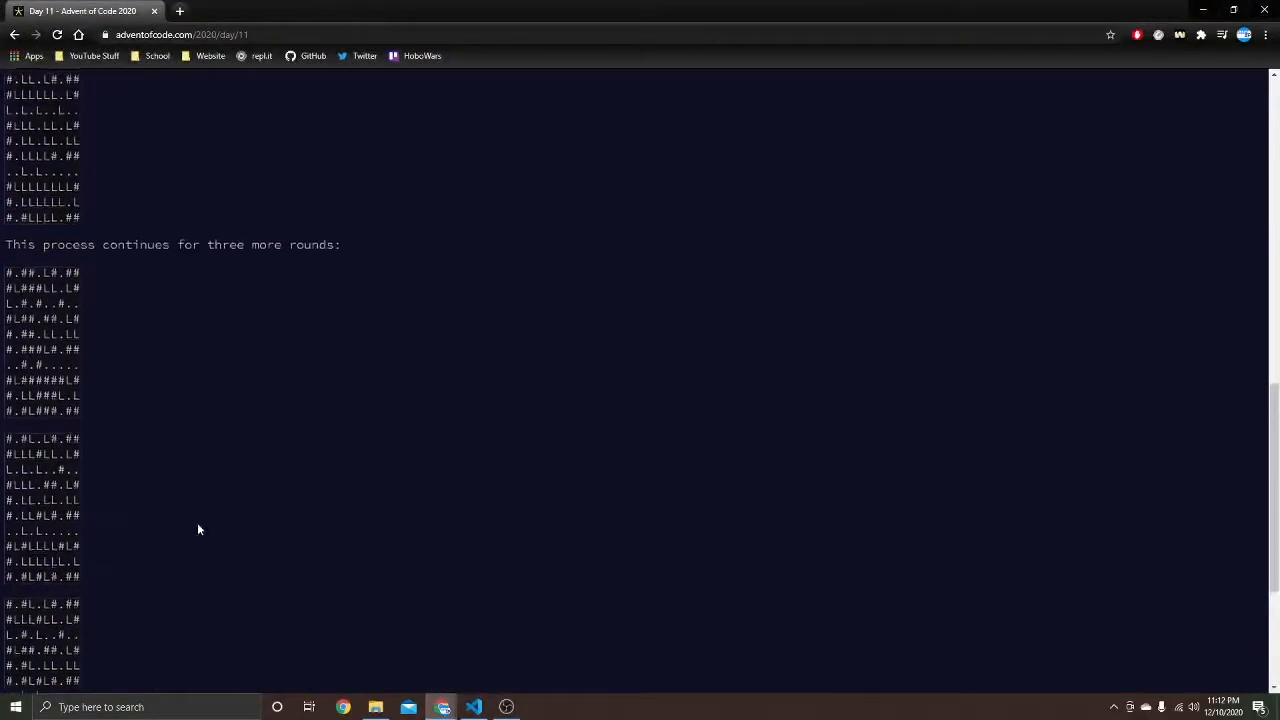
left_click(473, 707)
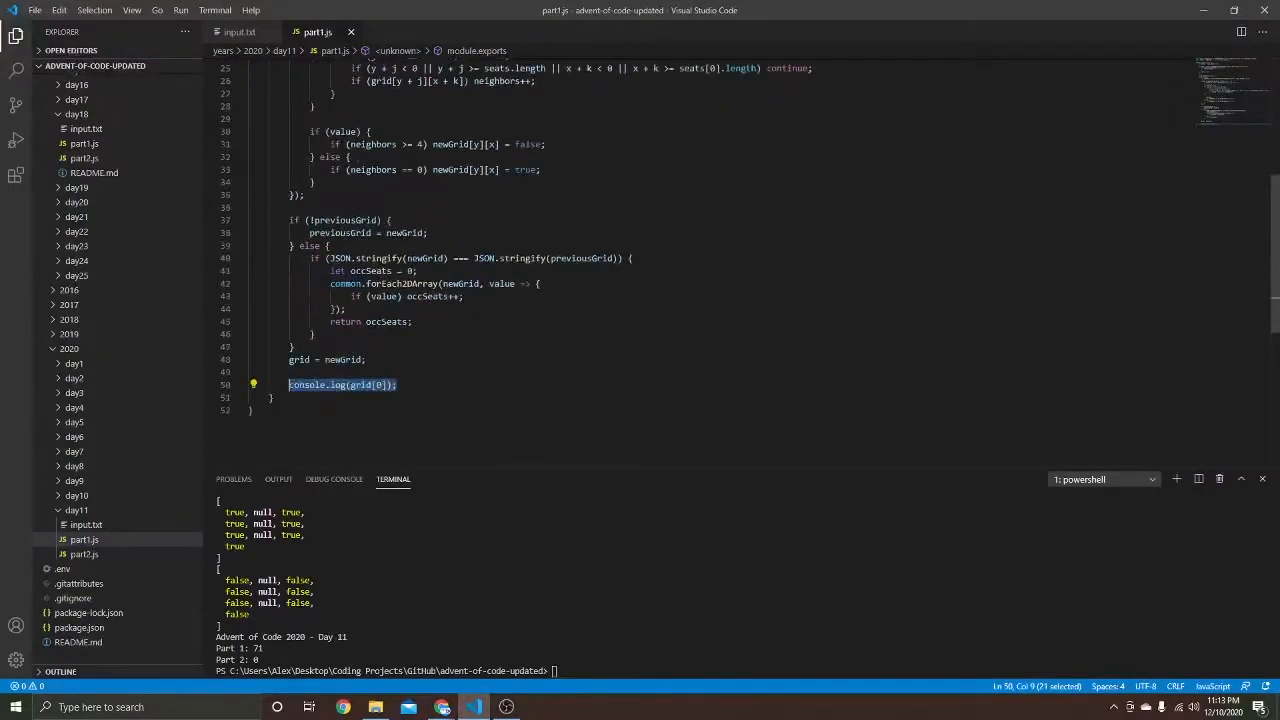
Step: Print each grid row as a line string via nested for loops, using '#' for occupied seats
type("for (let x = 0; x < grid[0].length; x++")
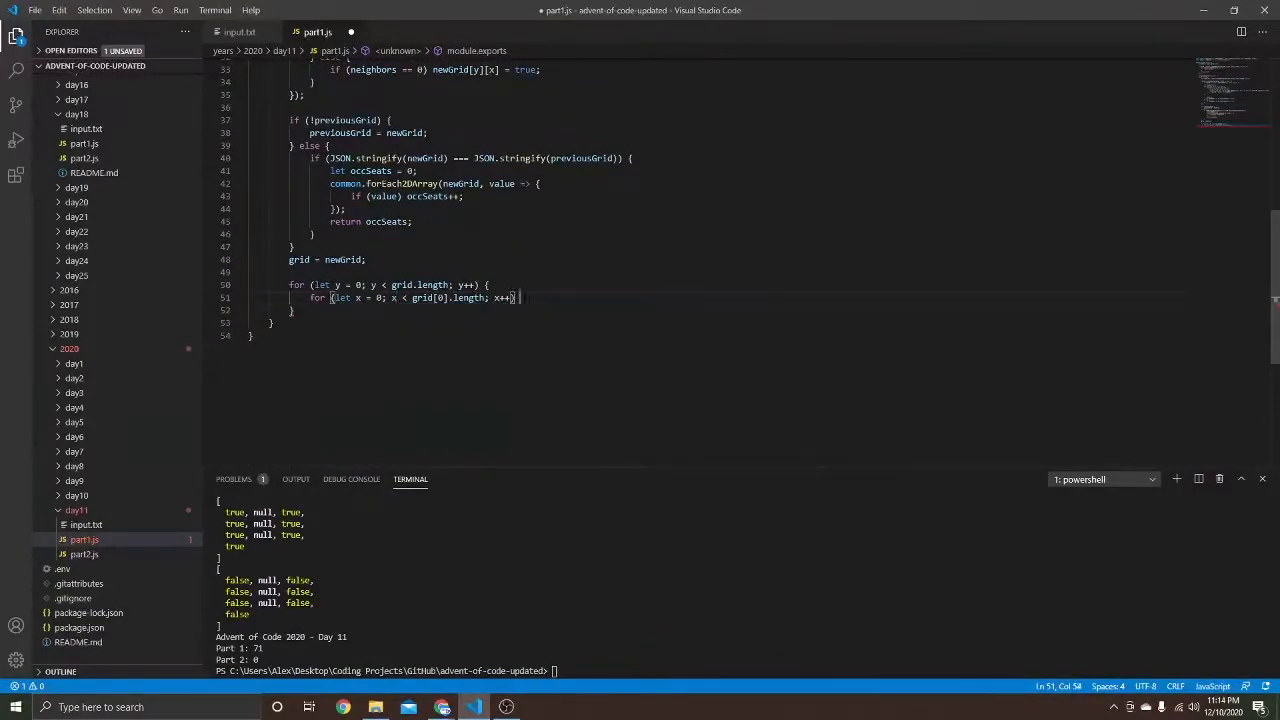
type("let line = '';")
type("line += 'L';")
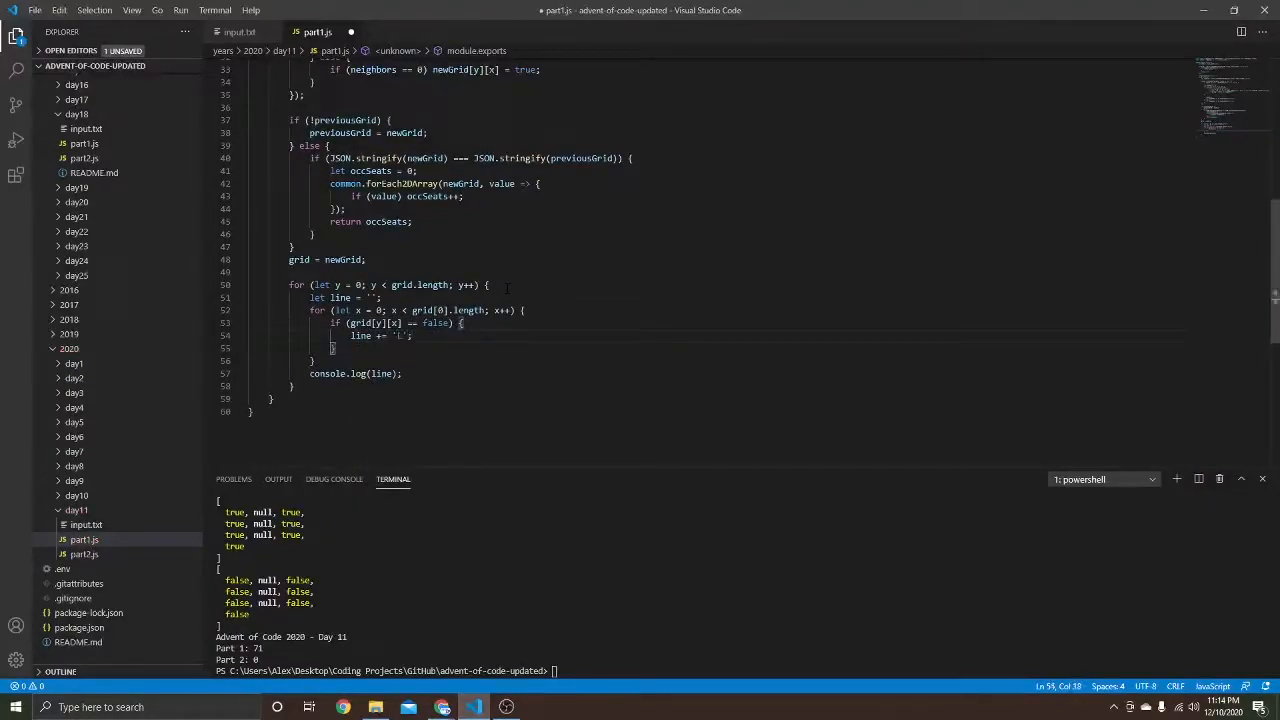
type("#")
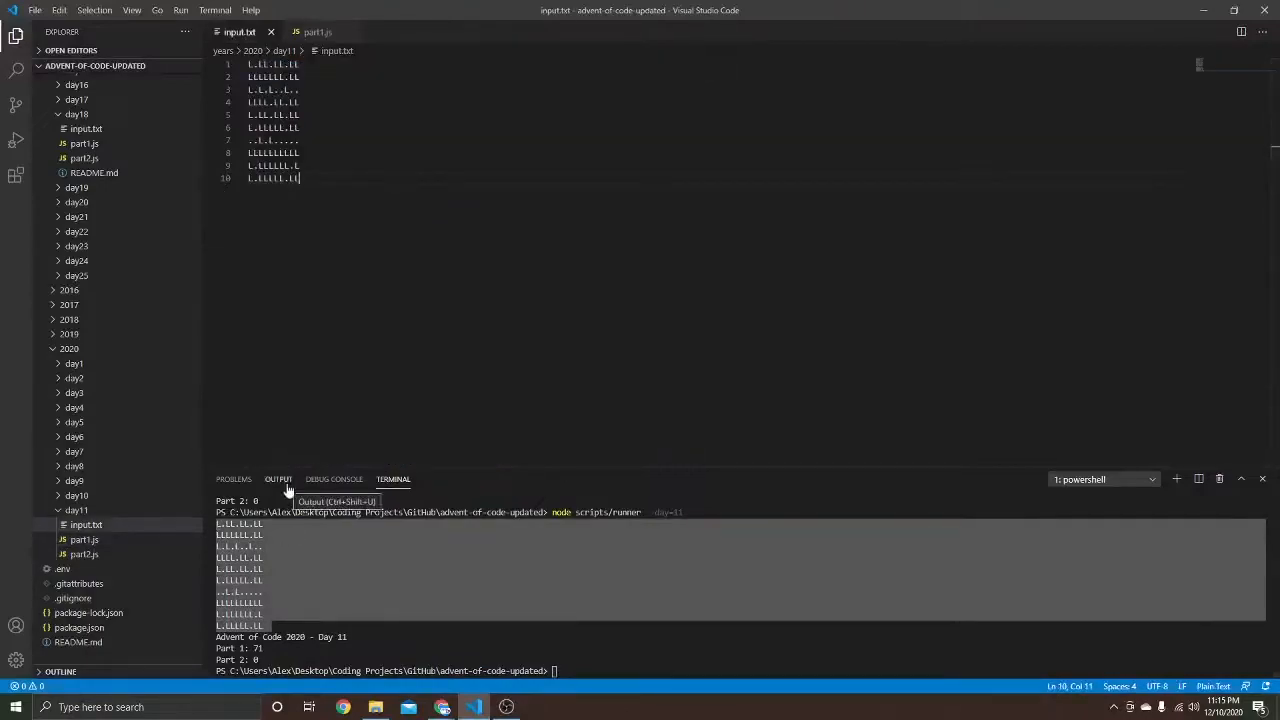
Step: Scroll through the part1.js simulation code
left_click(317, 31)
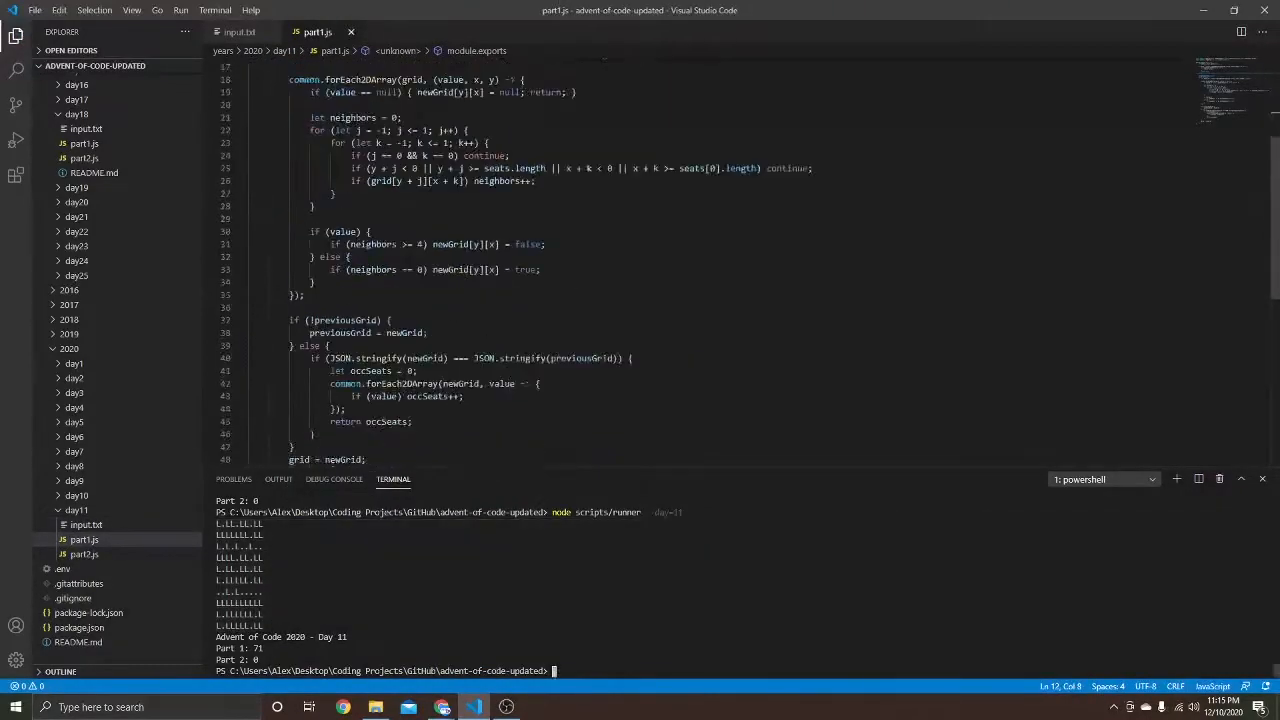
scroll("down", 3)
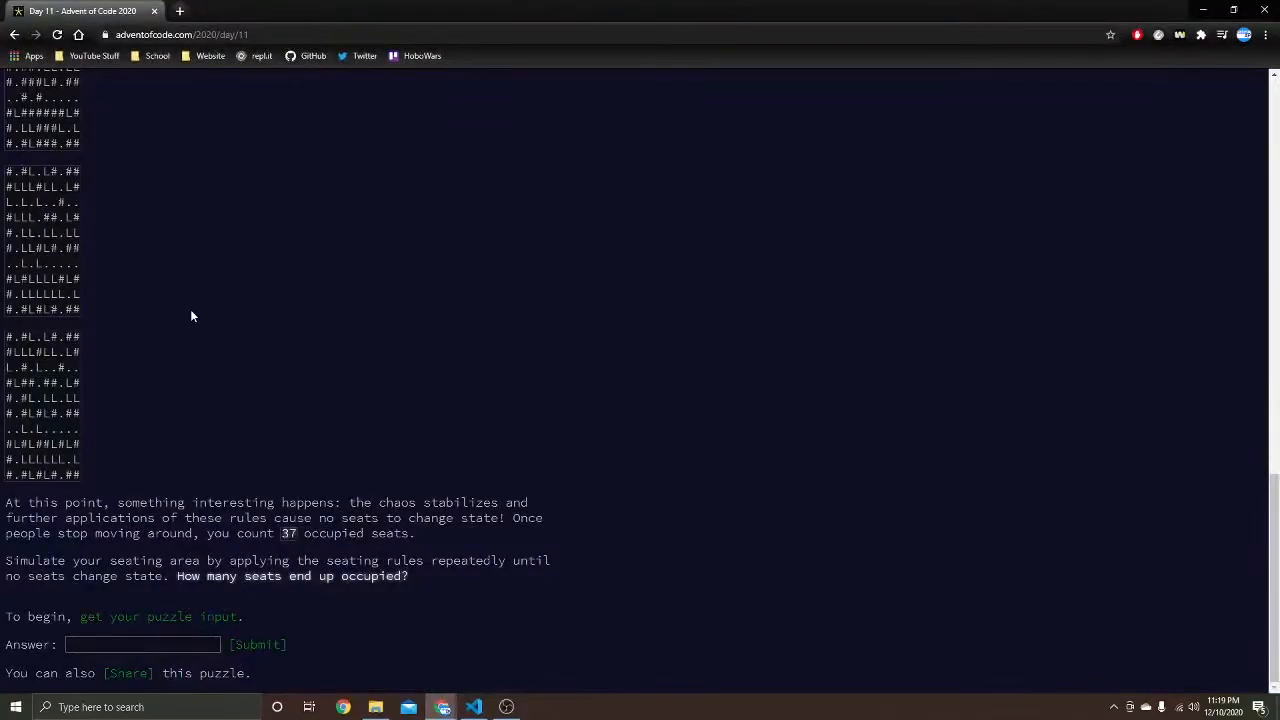
Step: Comment out the grid printout and run part1.js on the full input for the Part 1 answer
left_click(473, 707)
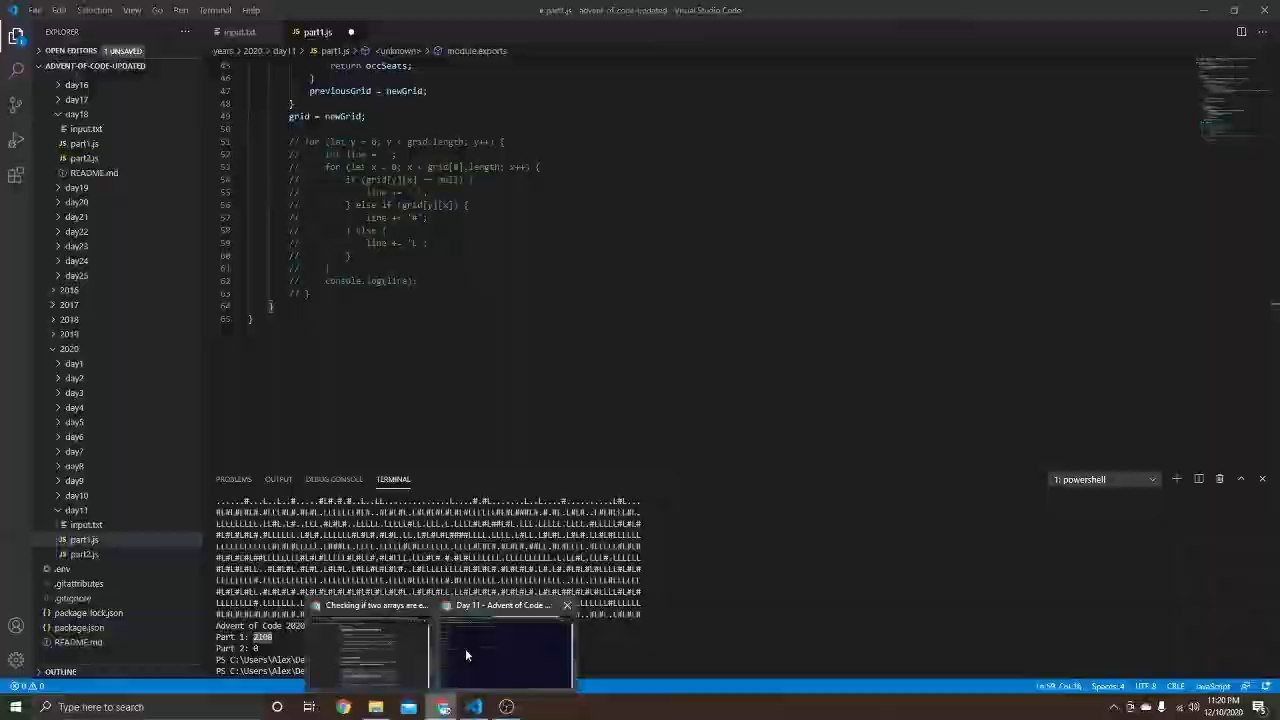
Step: Bring the Chrome Advent of Code Day 11 page back to the front
left_click(501, 650)
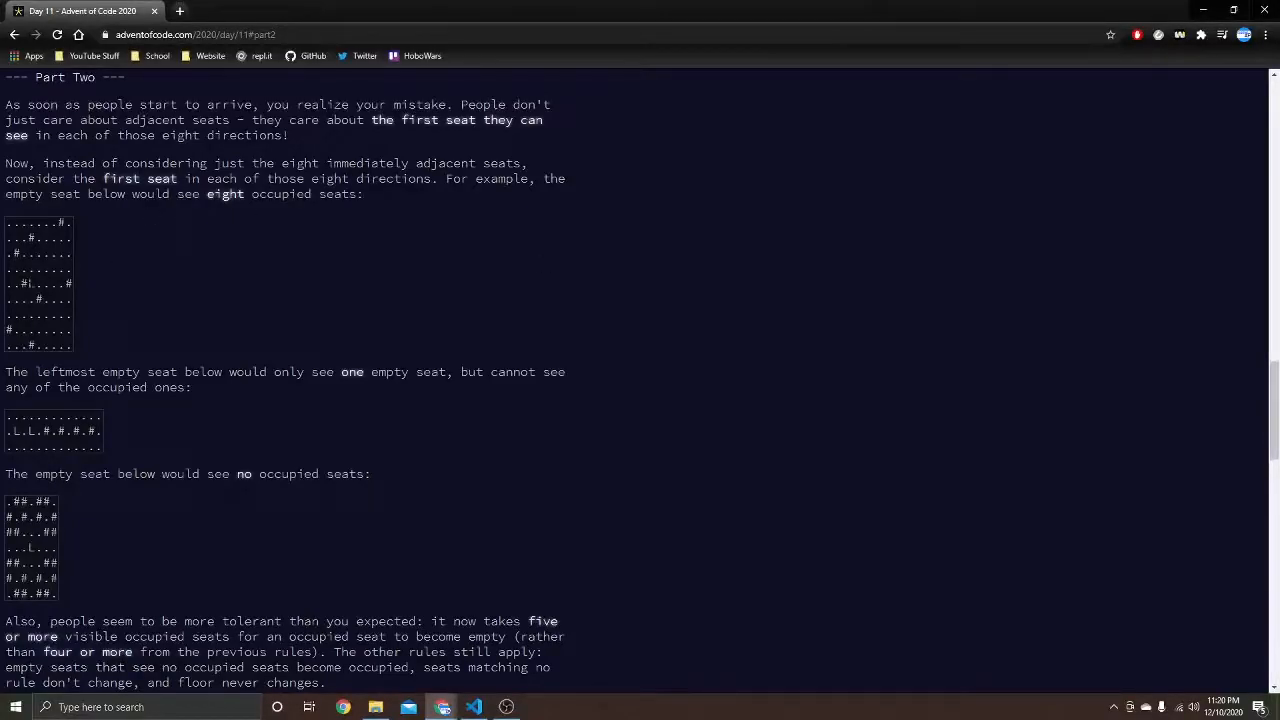
Step: Scroll through Part Two's visibility rules and example rounds, then return to part1.js
scroll("down", 3)
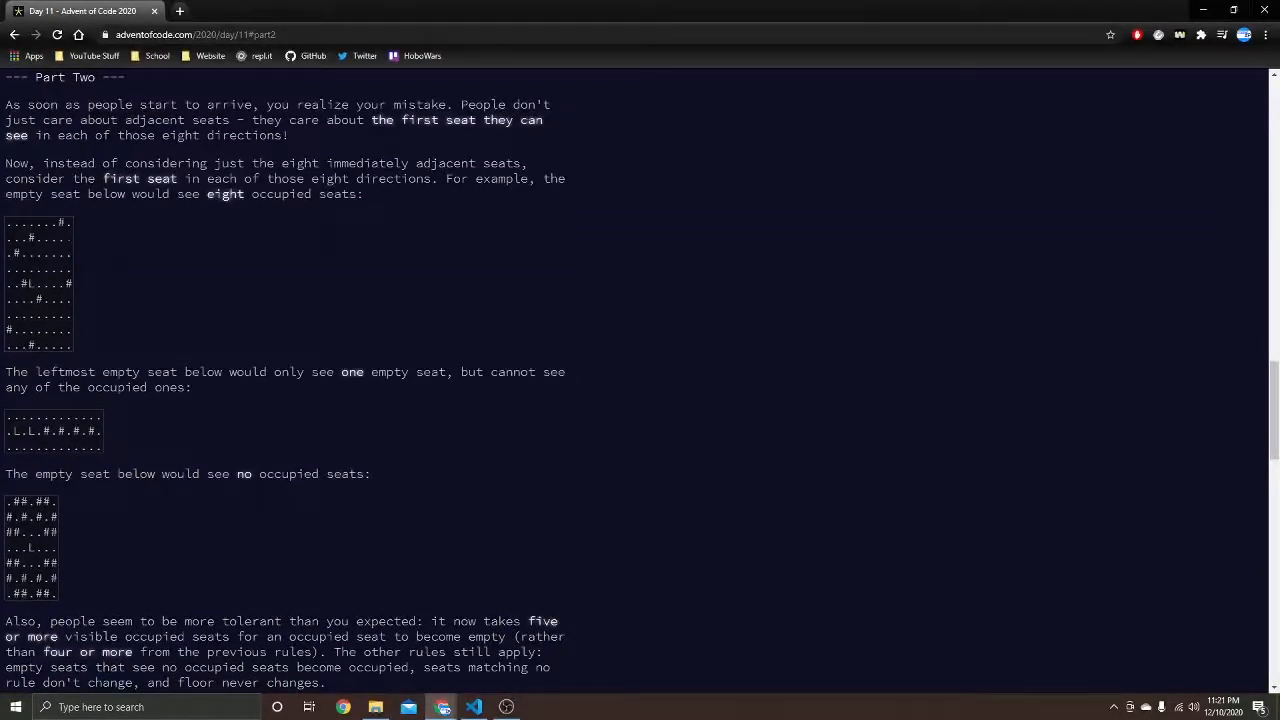
scroll("down", 3)
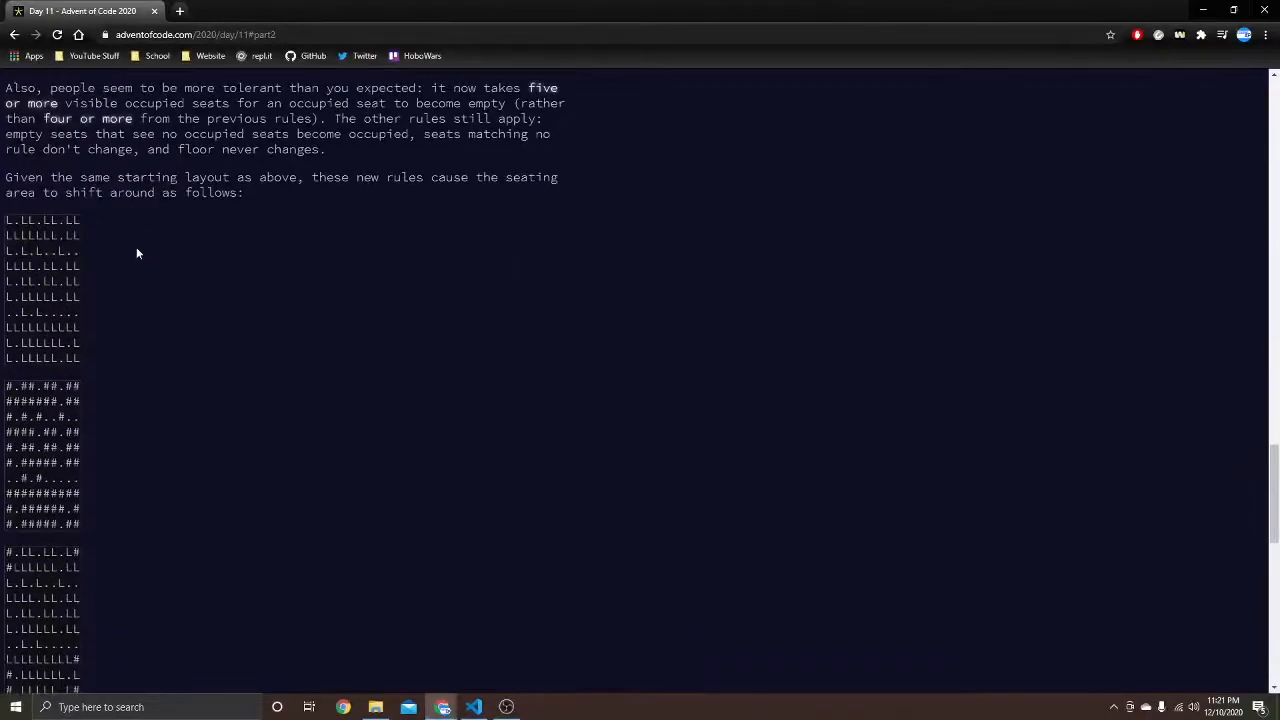
left_click(472, 707)
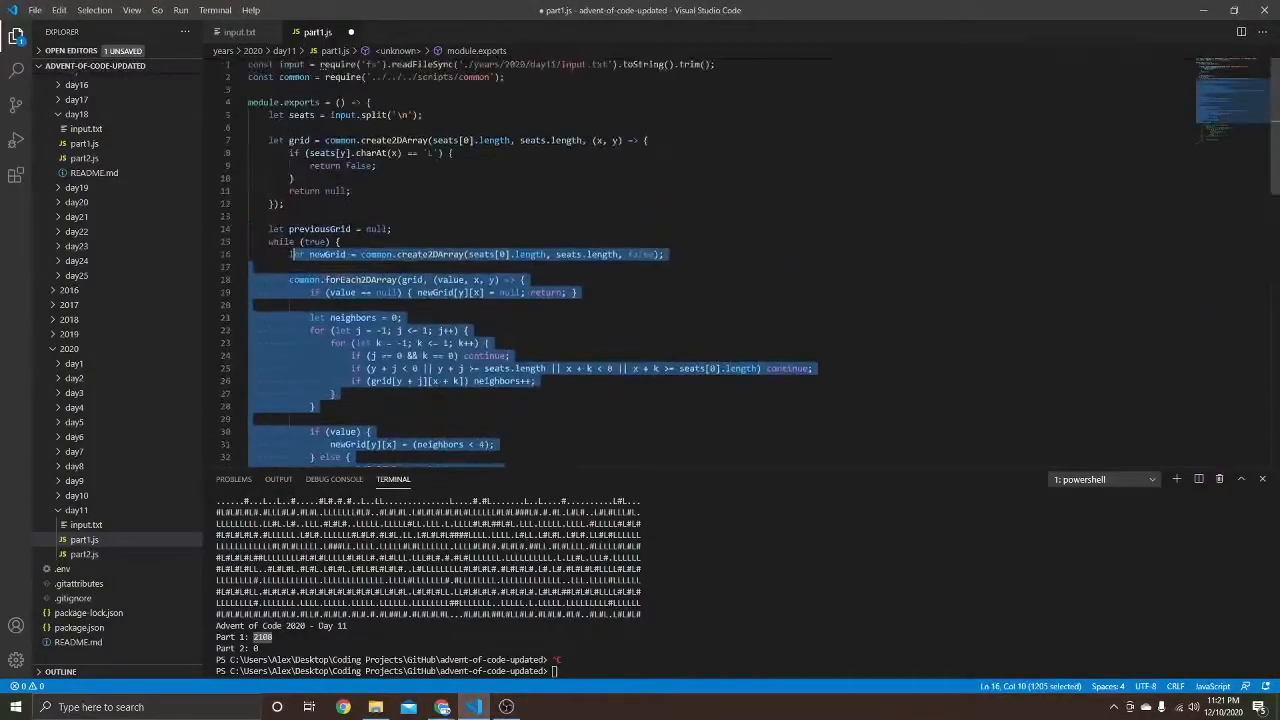
Step: In part2.js, reuse the simulation with a neighbors < 5 threshold and begin a while (true) look loop
left_click(390, 31)
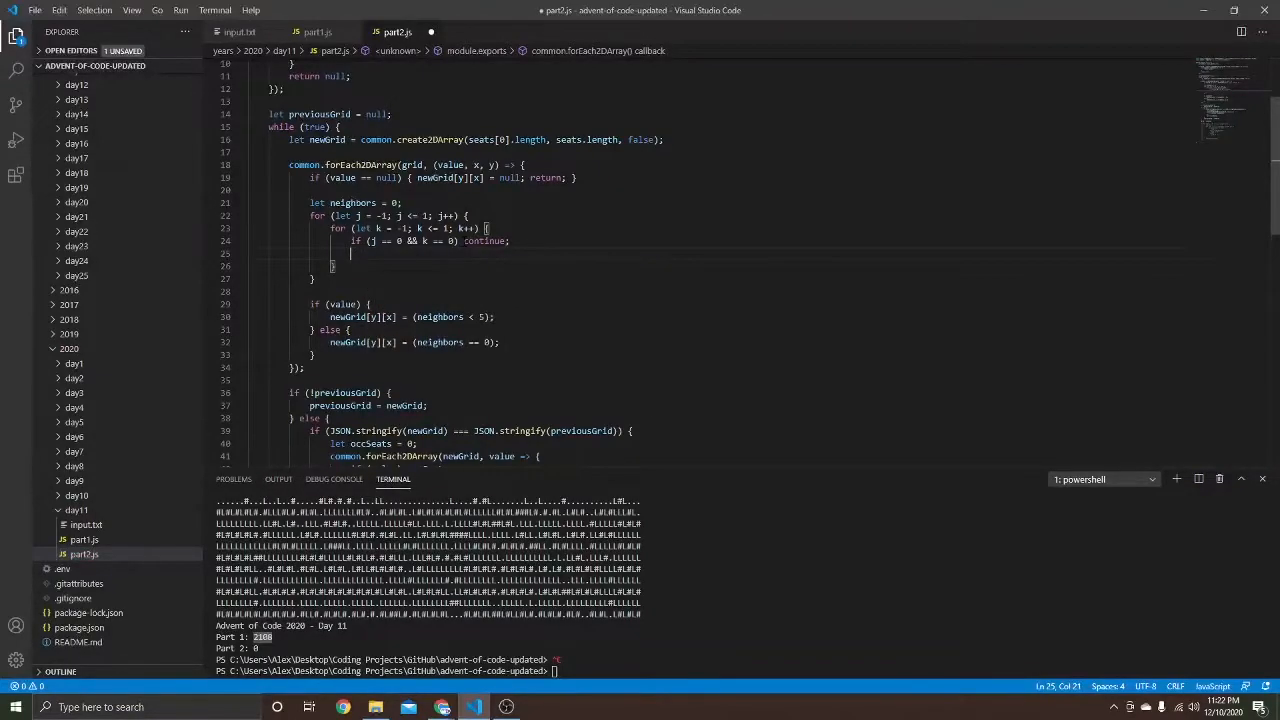
type("while (true) {")
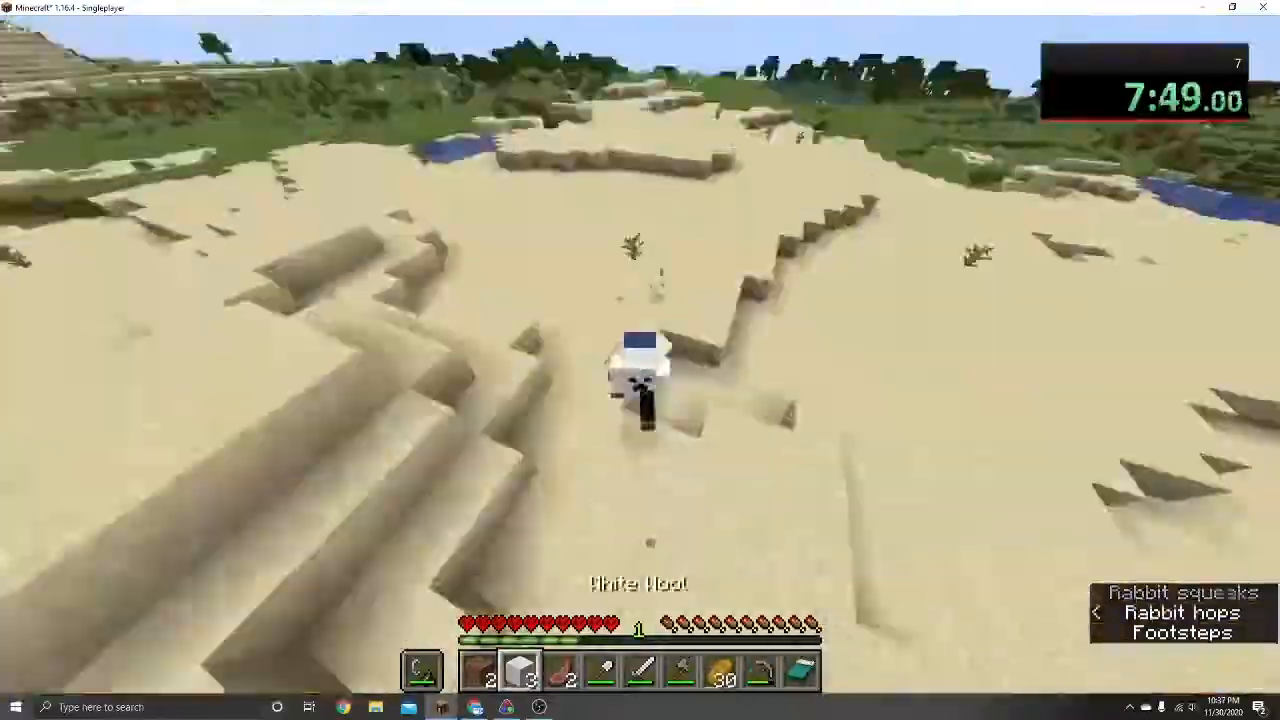
key("e")
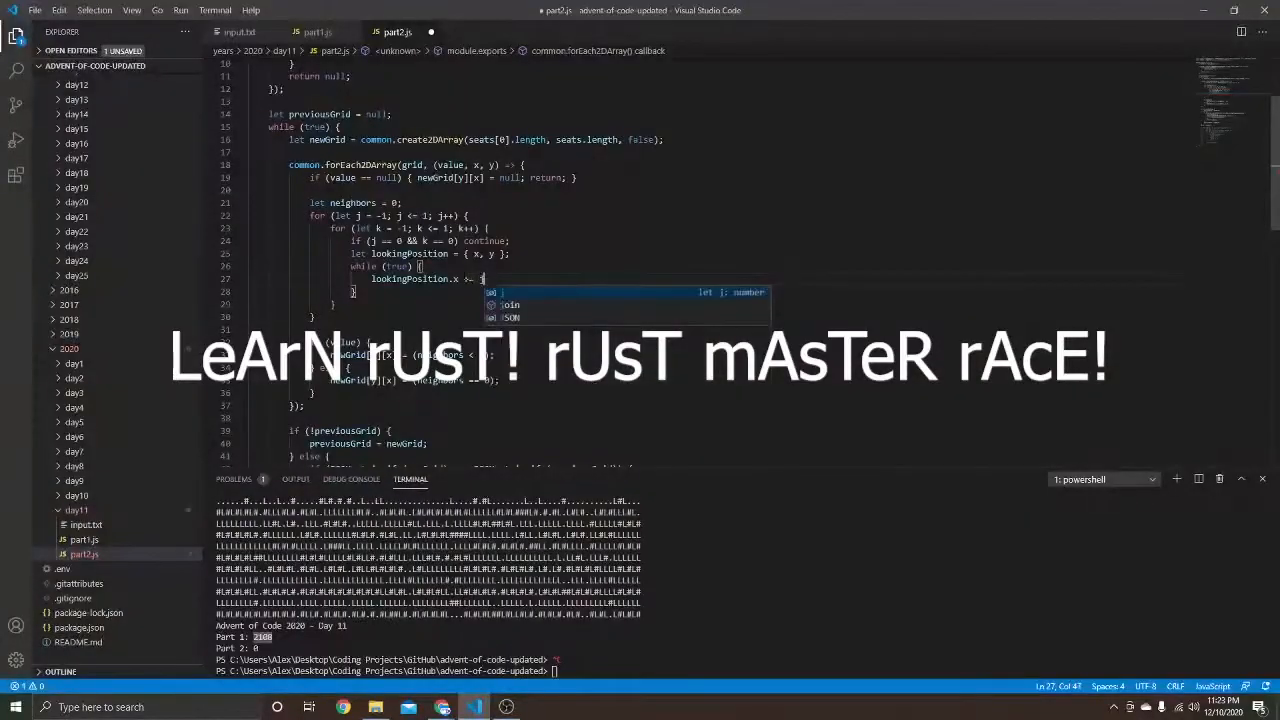
Step: Add lookingPosition.y += j; and start checking grid[lookingPosition.y][lookingPosition.x] != null
type("lookingPosition.y += j;")
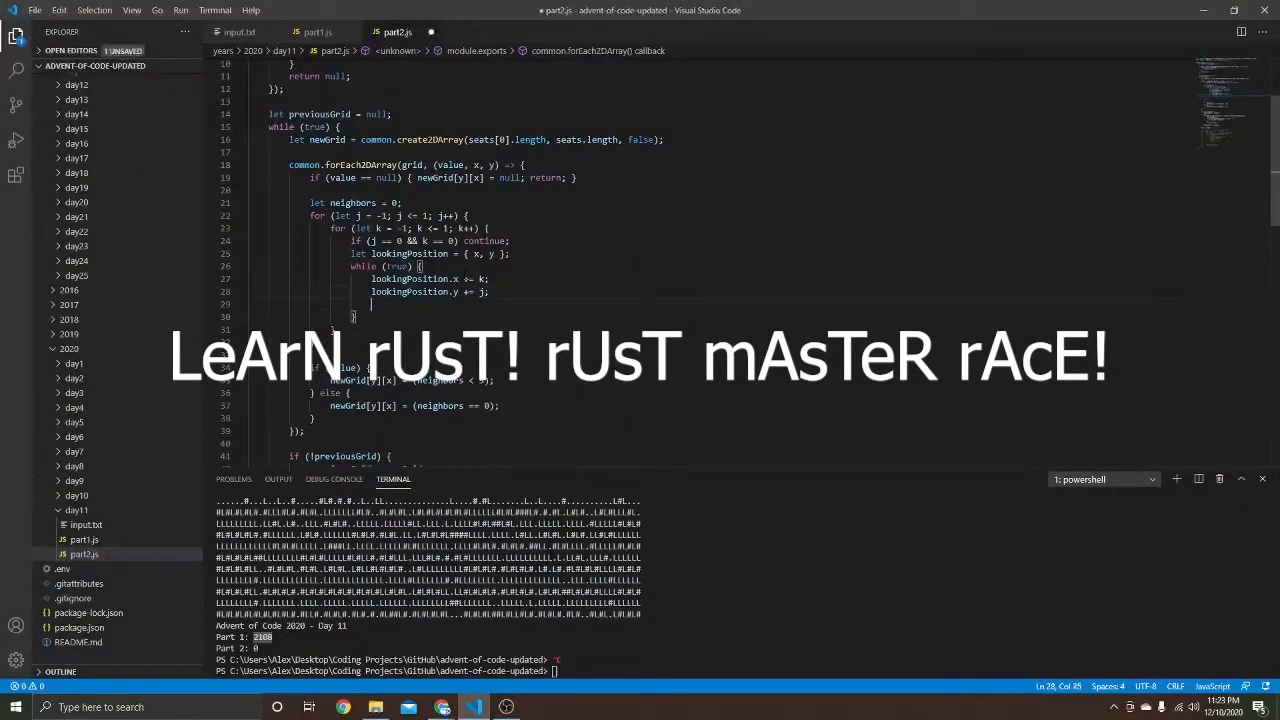
type("if (grid[lookingPosition.y][lookingPosition.x]")
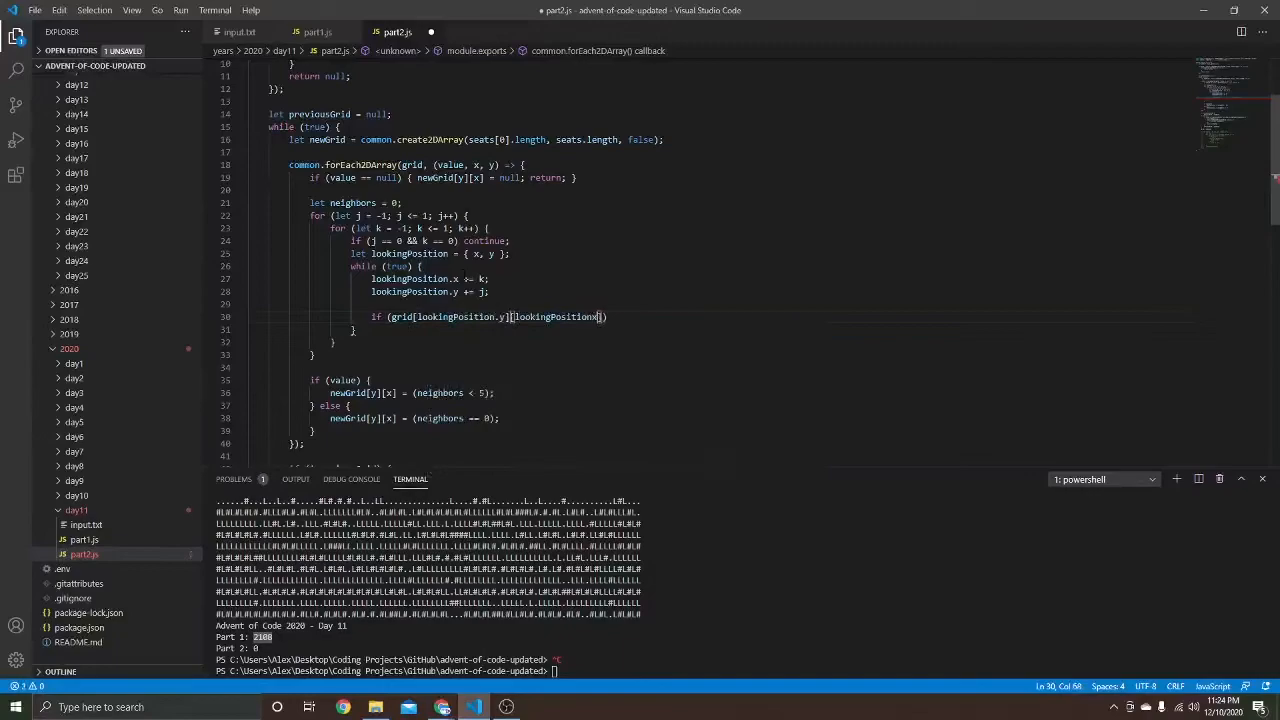
type("!= nu")
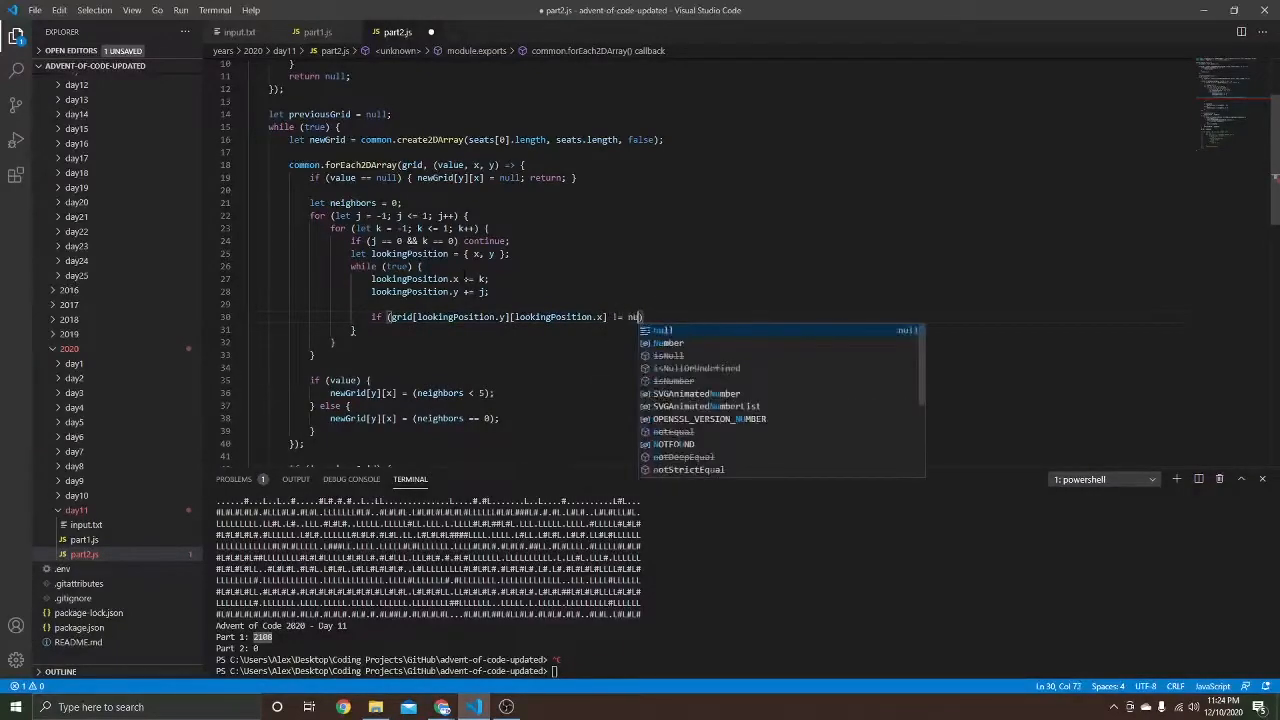